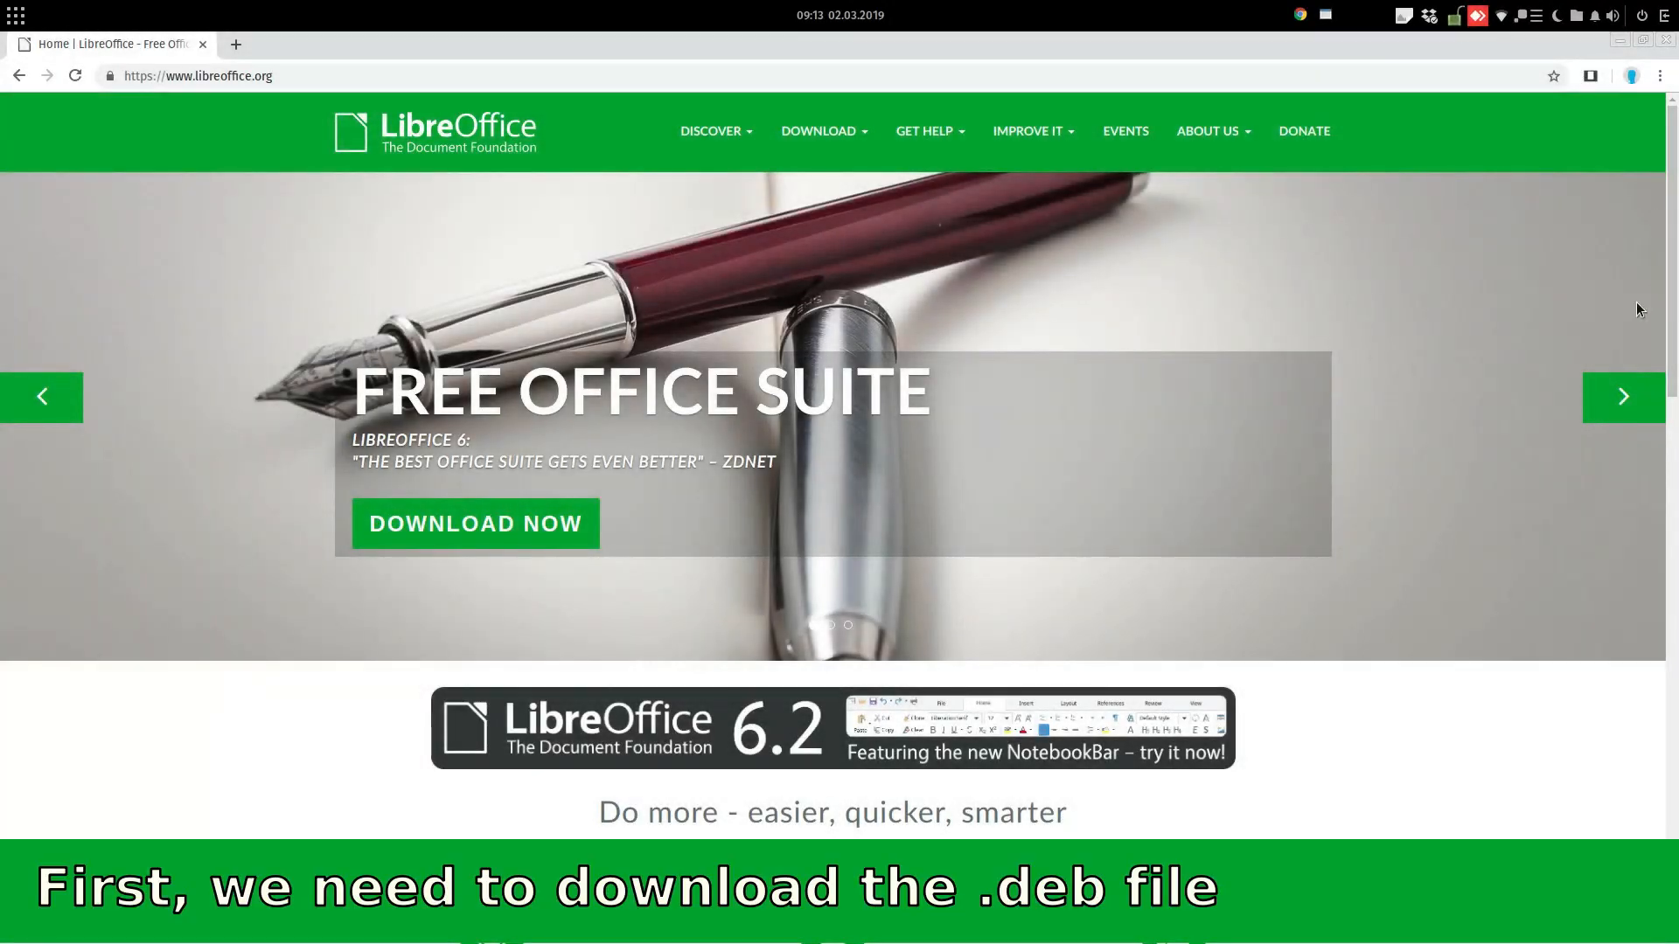
mouse_move(1625, 236)
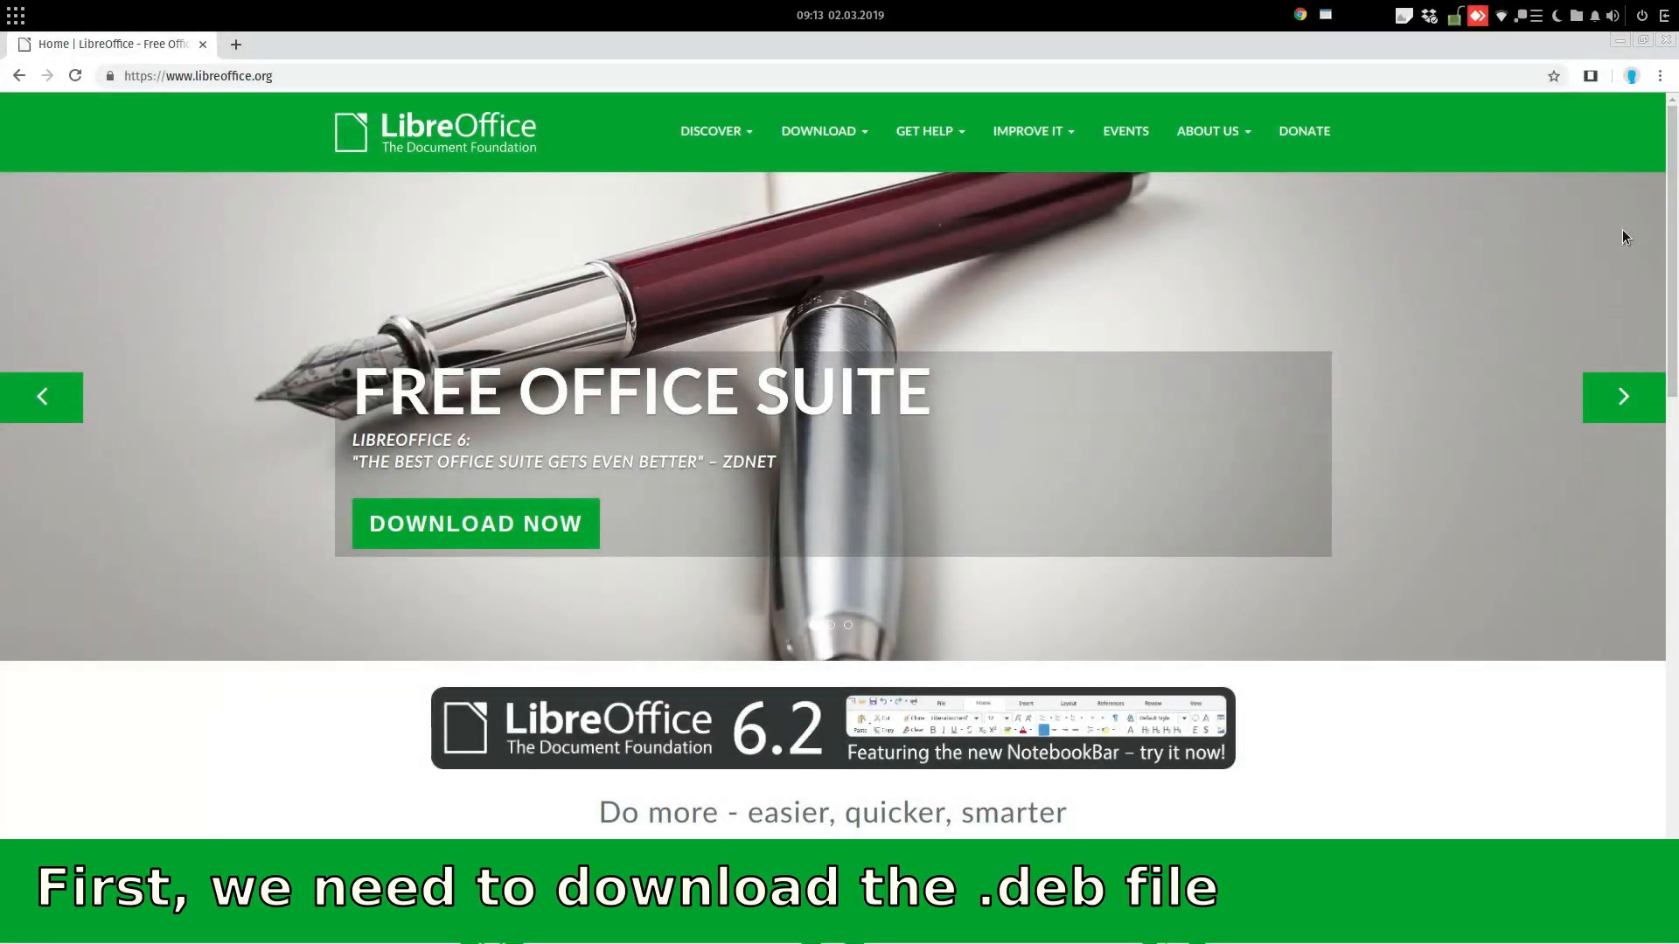
mouse_move(868, 139)
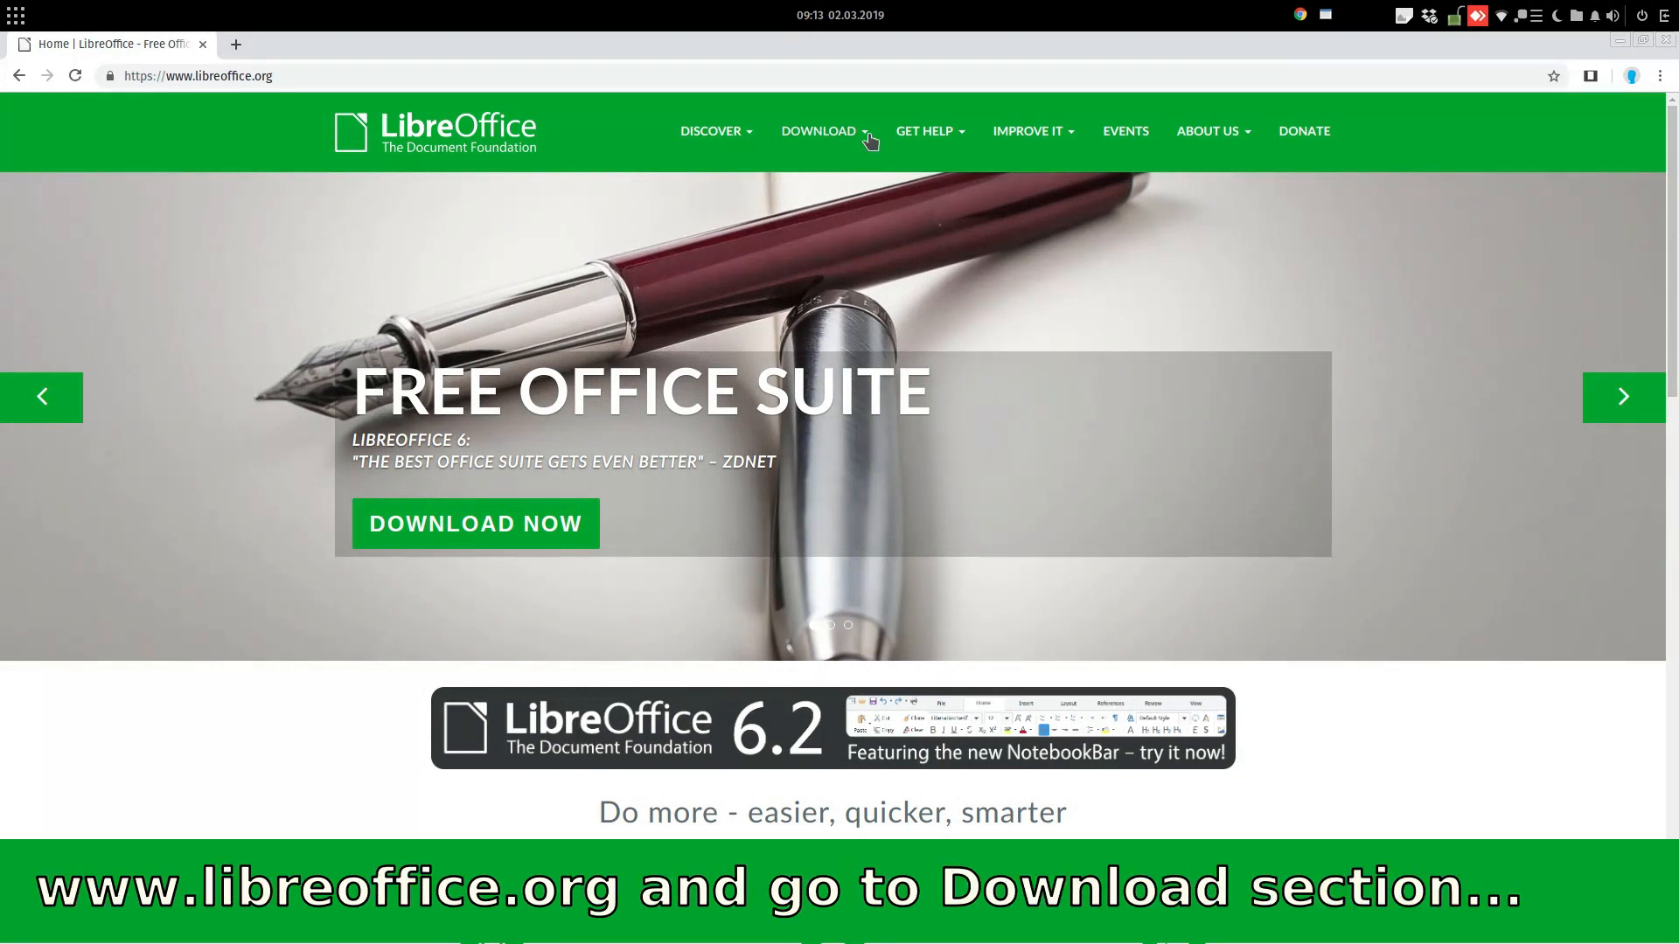
Navigate from libreoffice.org to the Download LibreOffice page via the DOWNLOAD menu
click(818, 132)
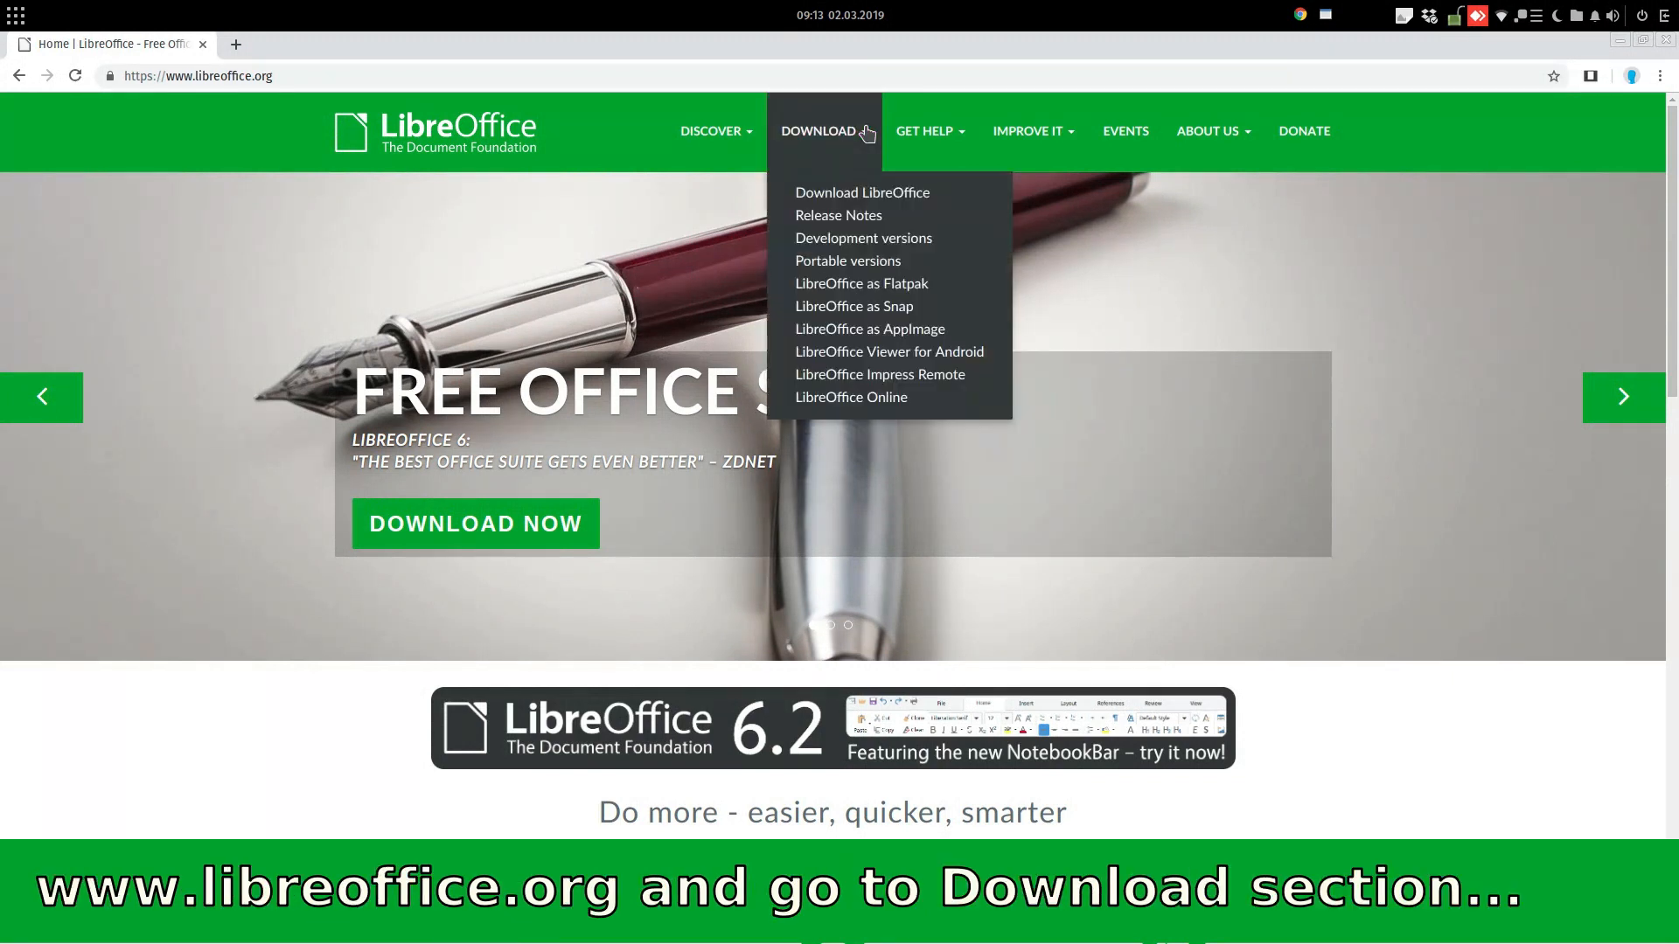
mouse_move(862, 192)
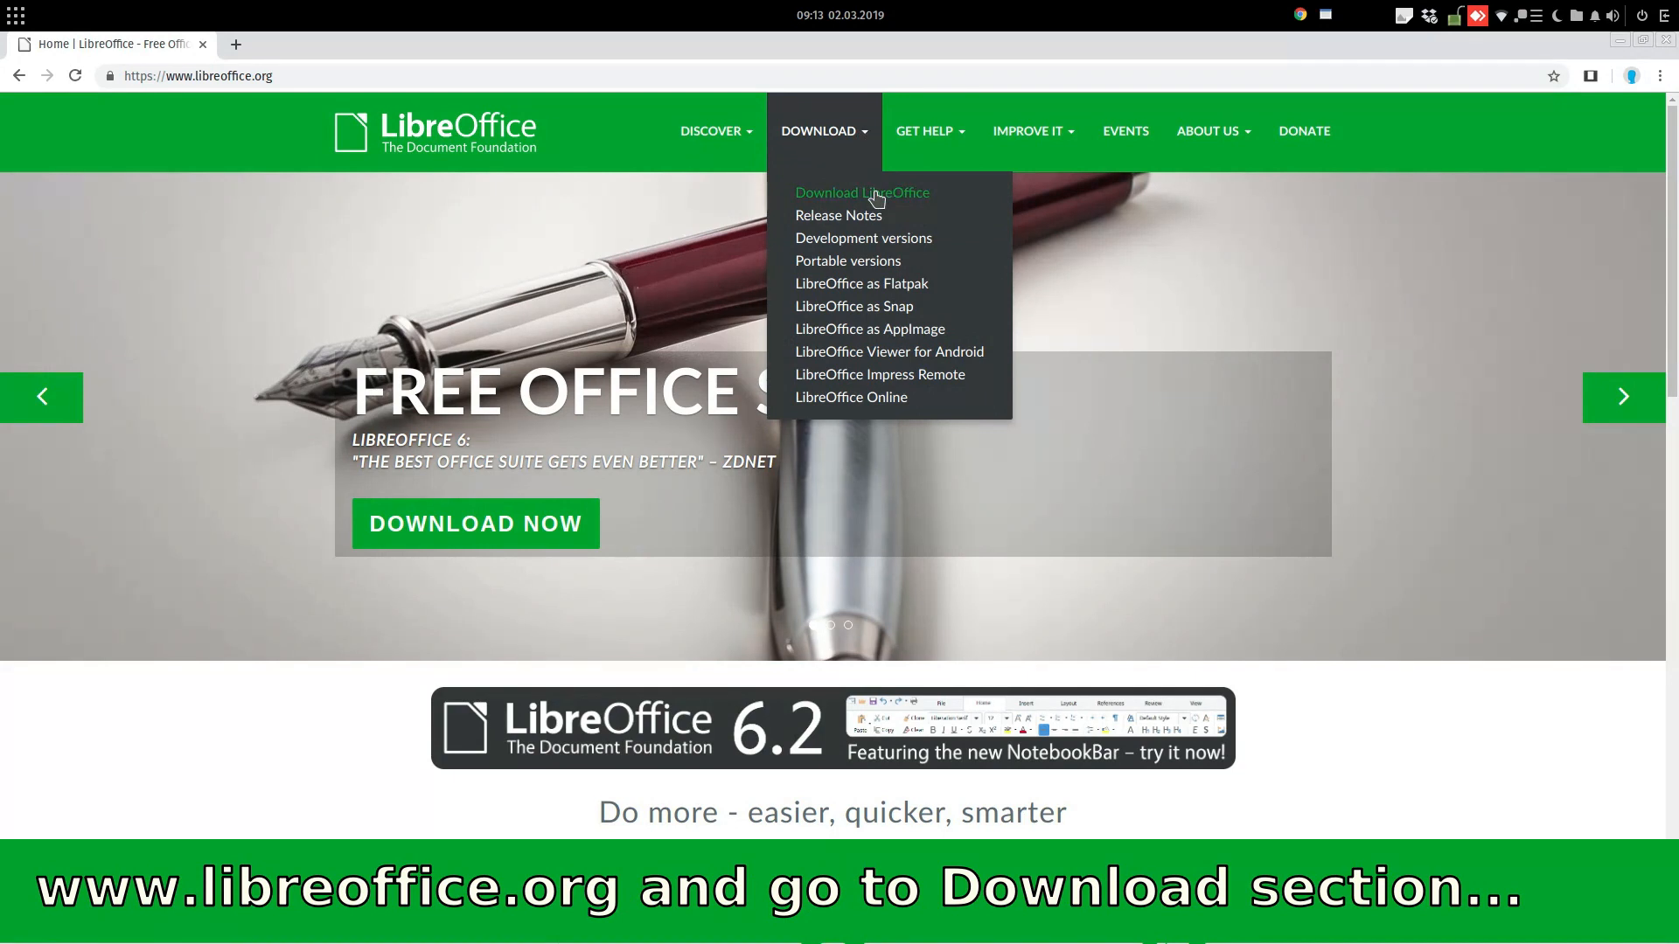
click(862, 192)
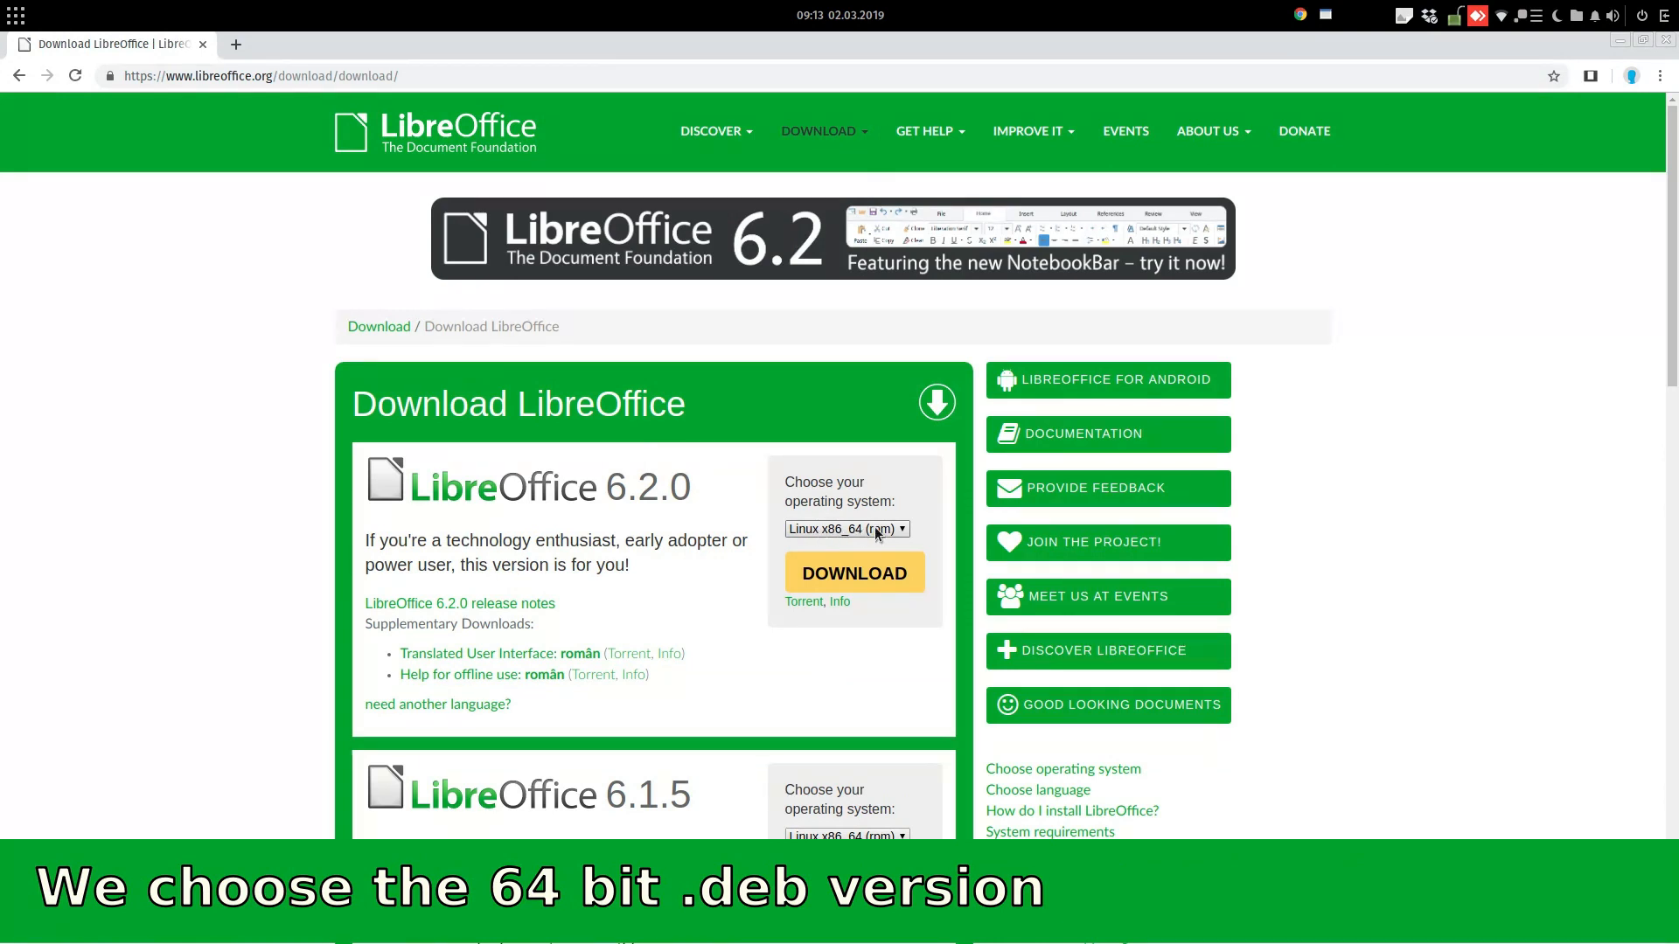
Choose Linux x86_64 (deb) and download the LibreOffice 6.2.0 package
click(847, 528)
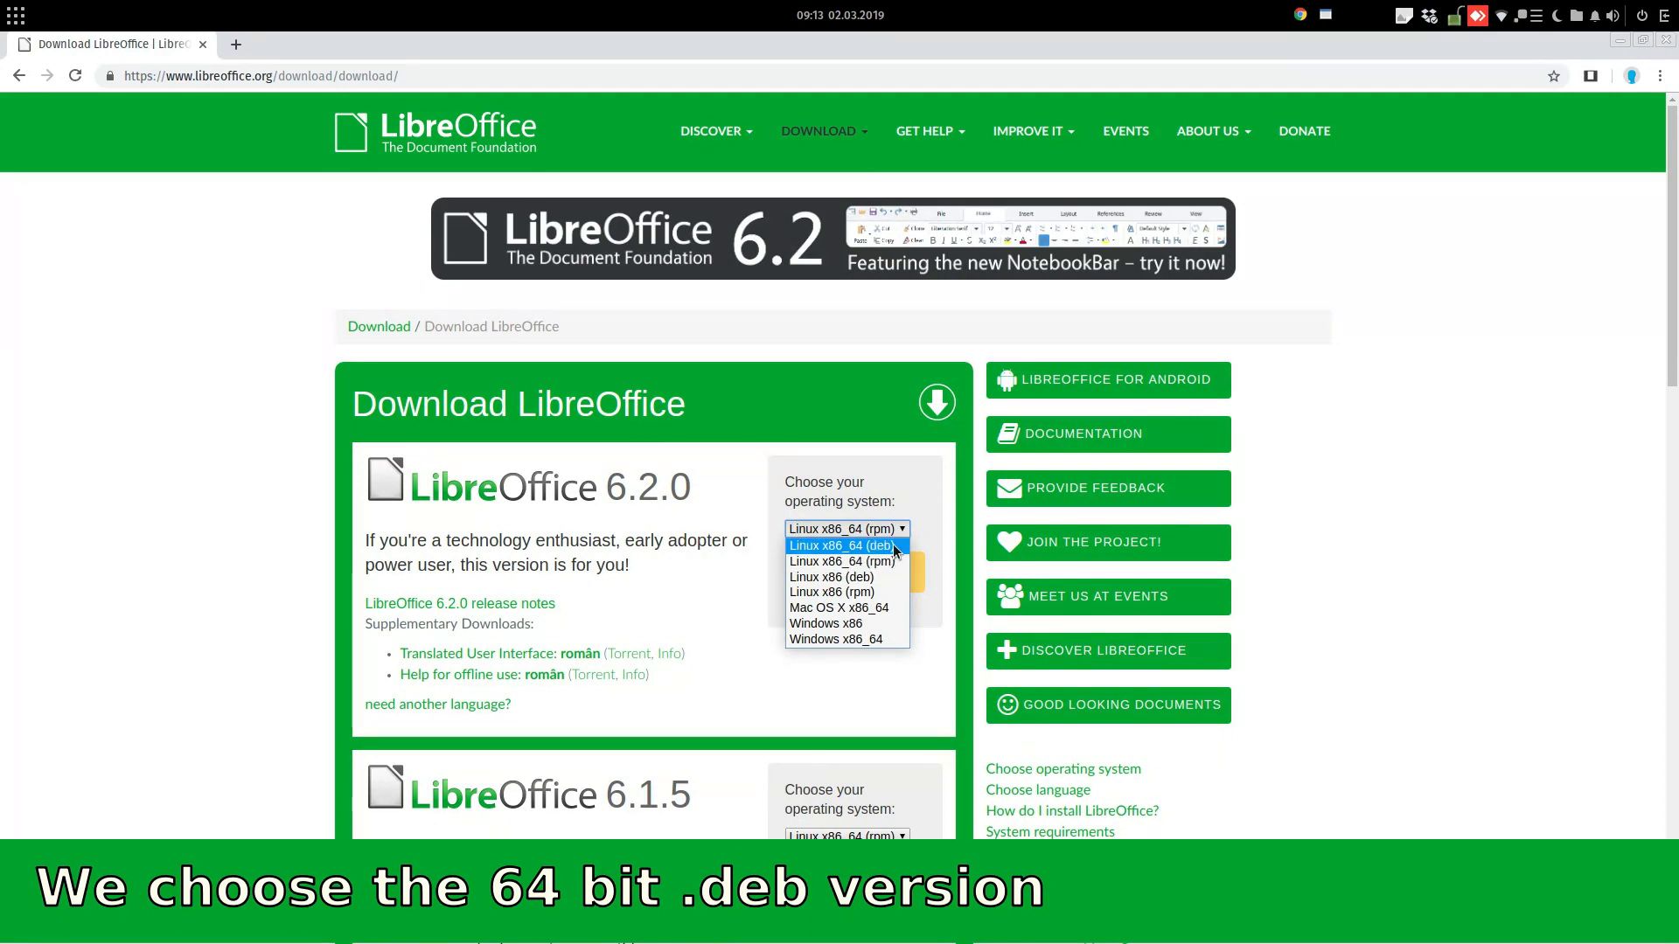
click(842, 546)
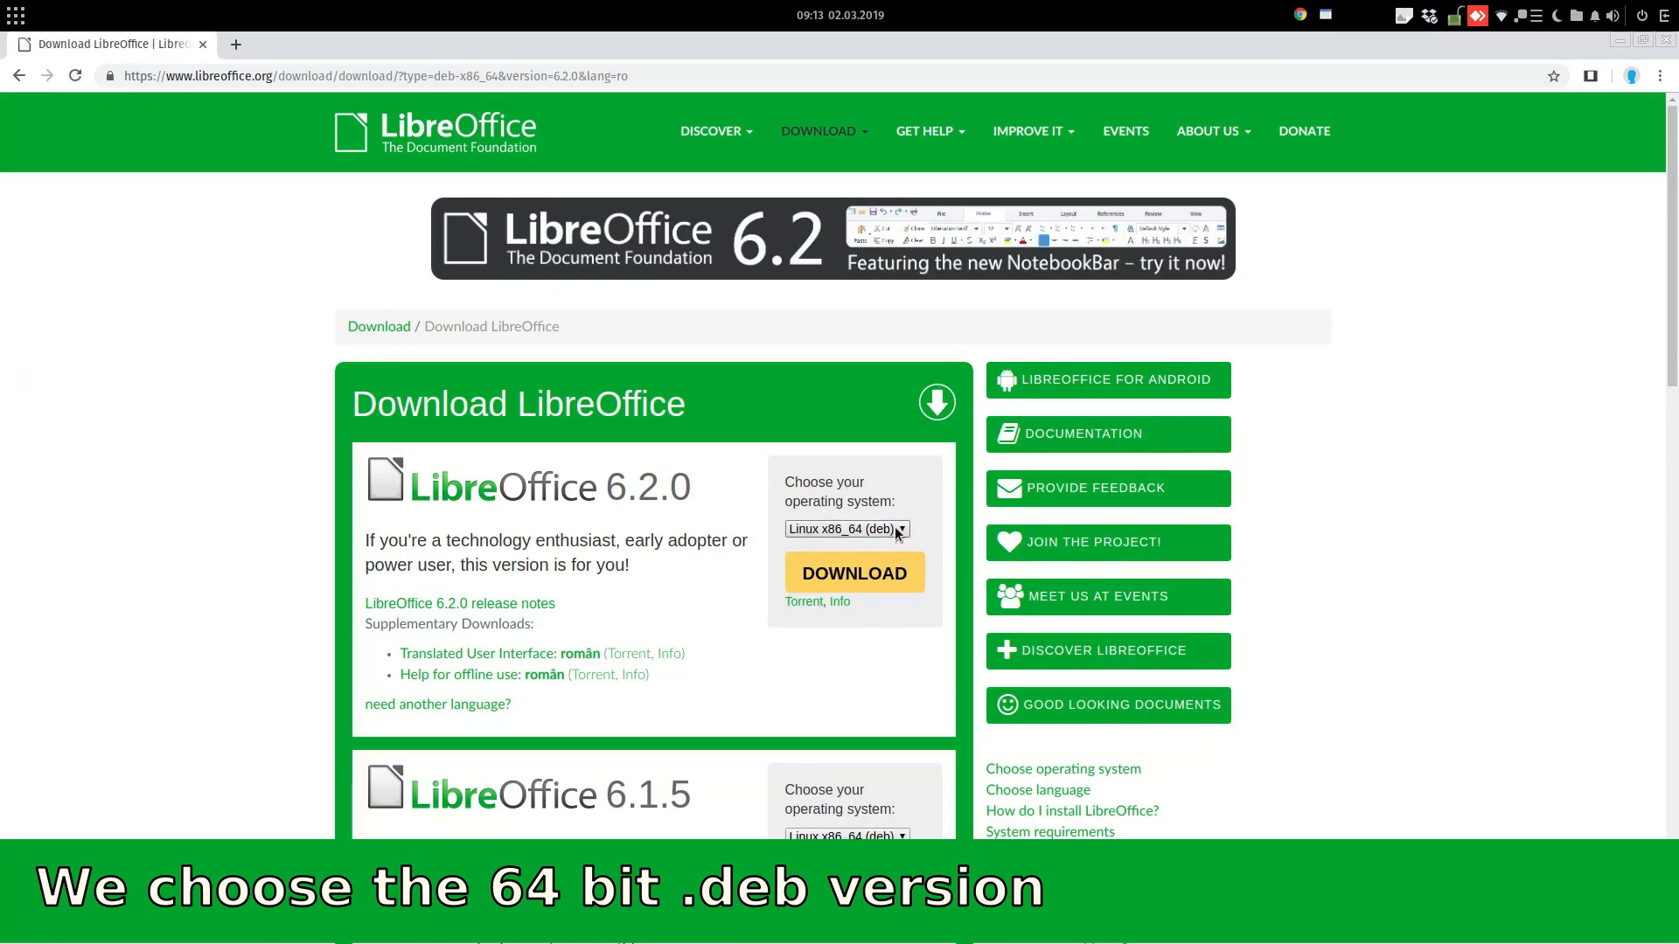
click(856, 574)
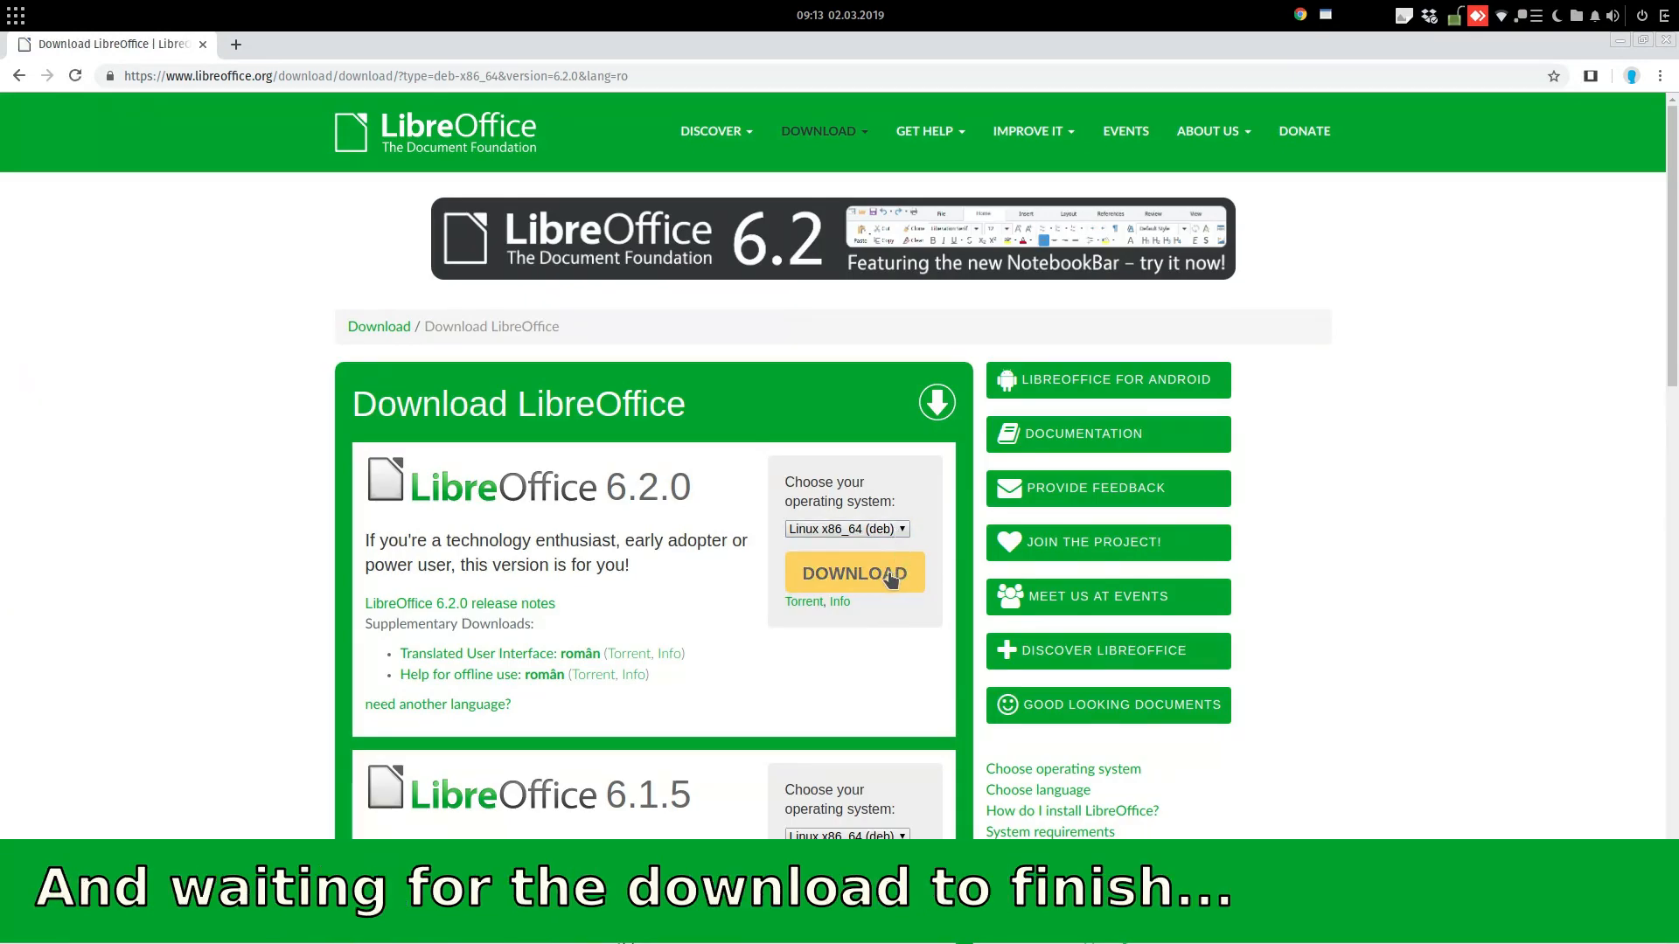
click(854, 572)
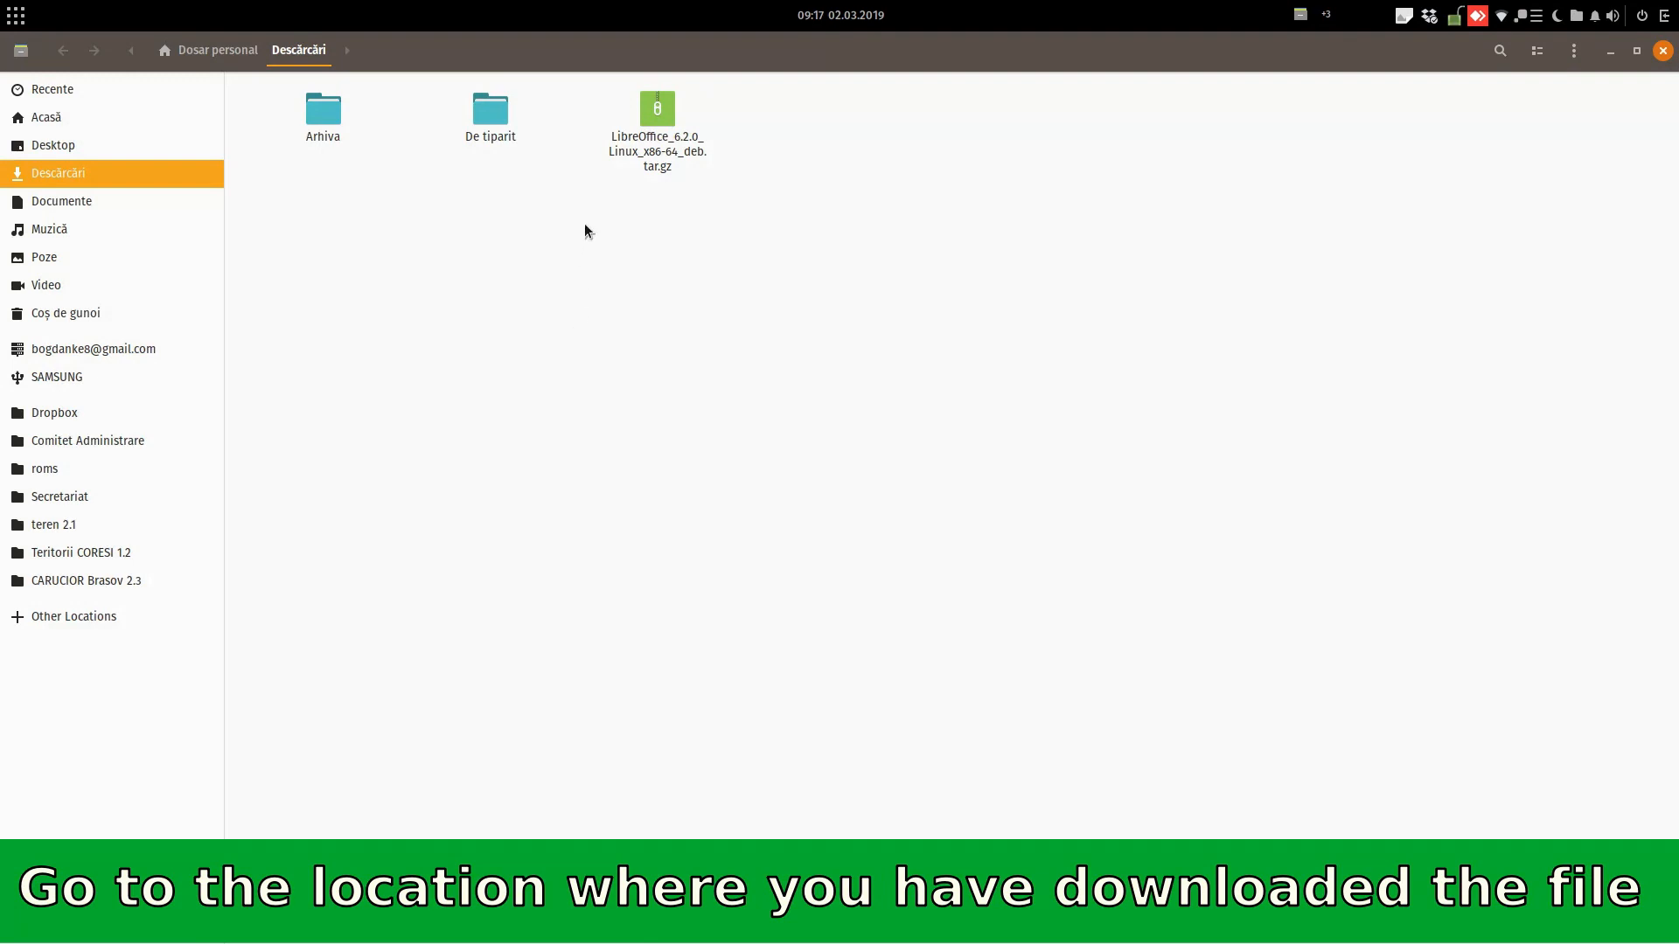
mouse_move(721, 194)
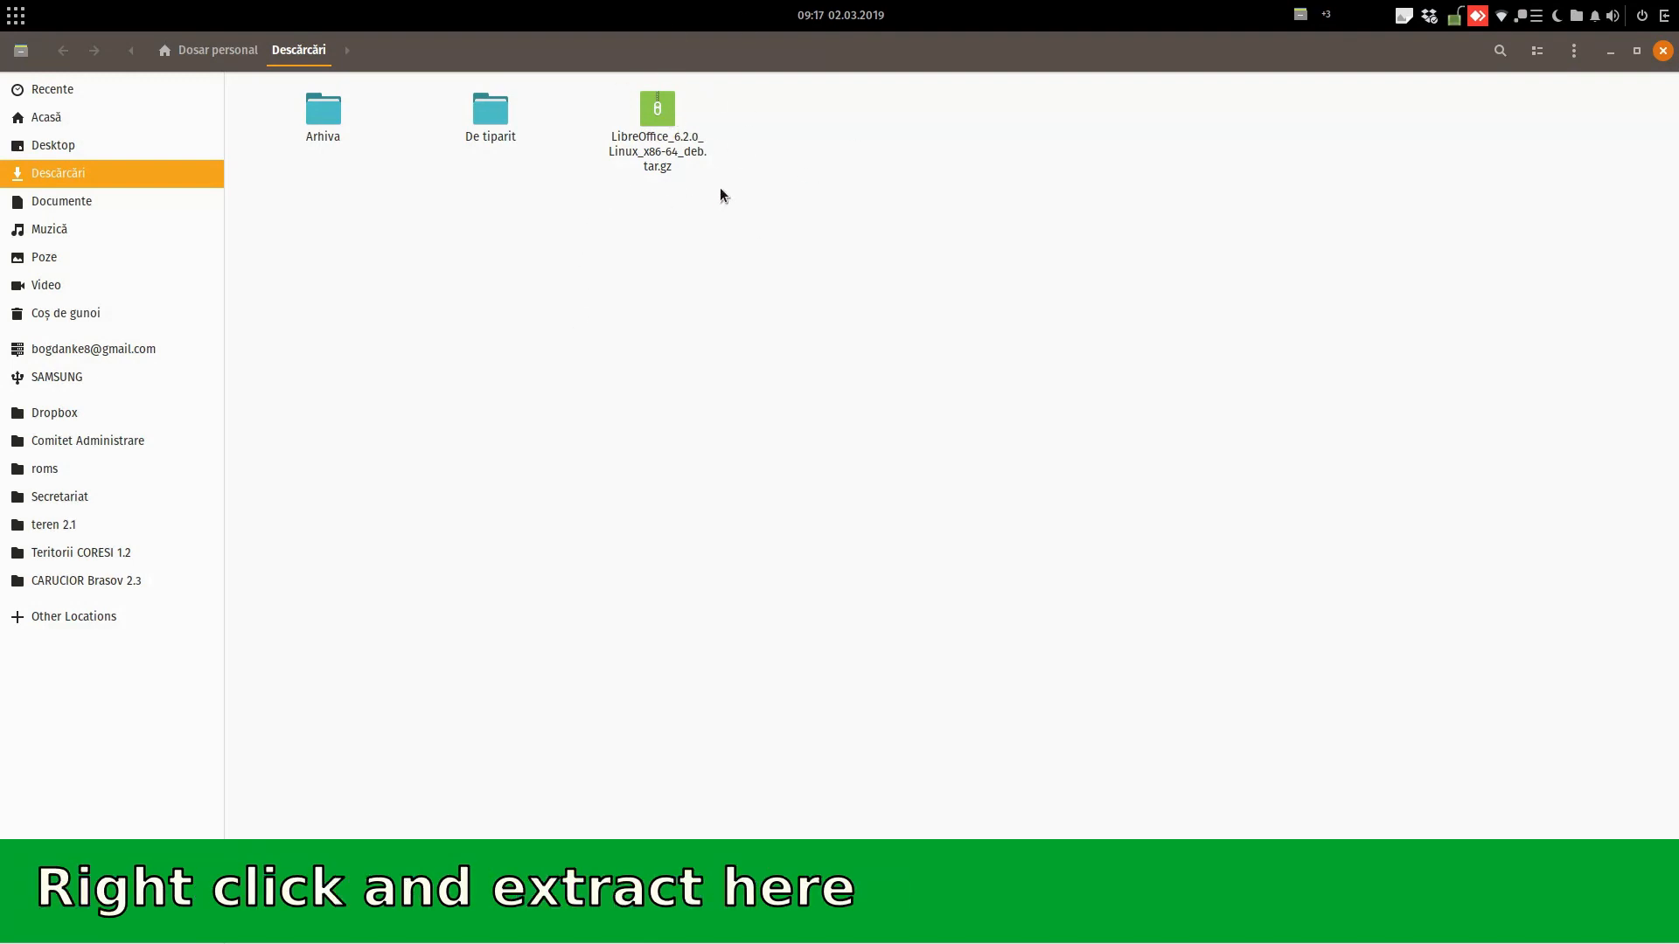
Extract the tar.gz into Downloads and open README_en-US from the 6.2.0.3 readmes folder
right_click(656, 107)
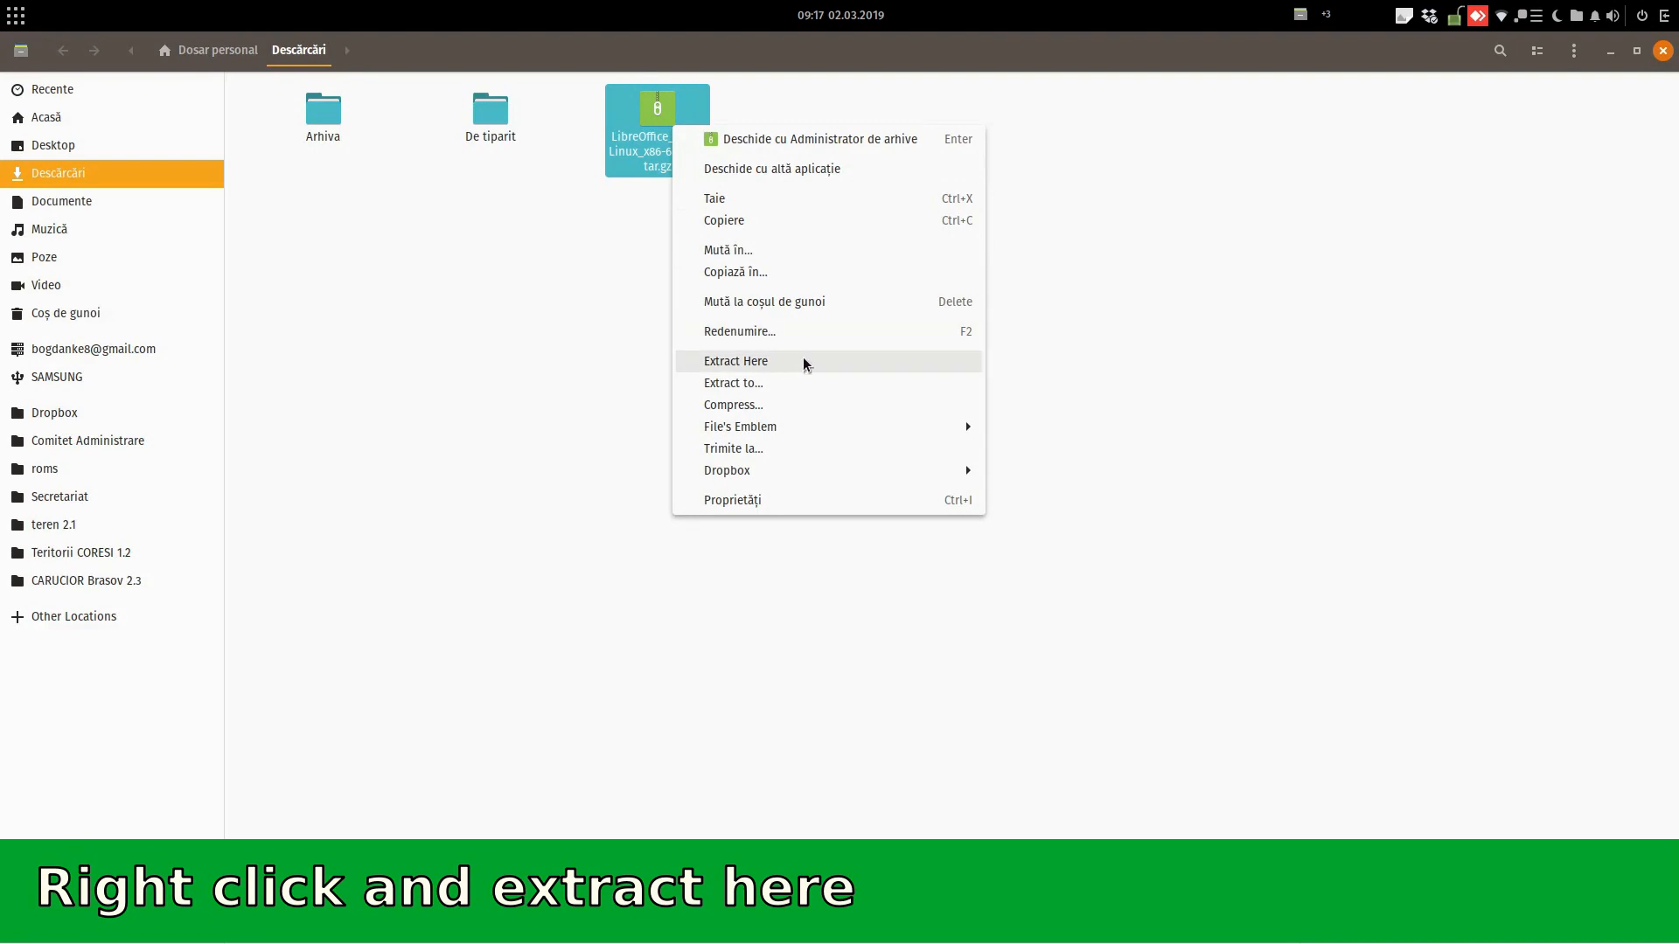
click(736, 360)
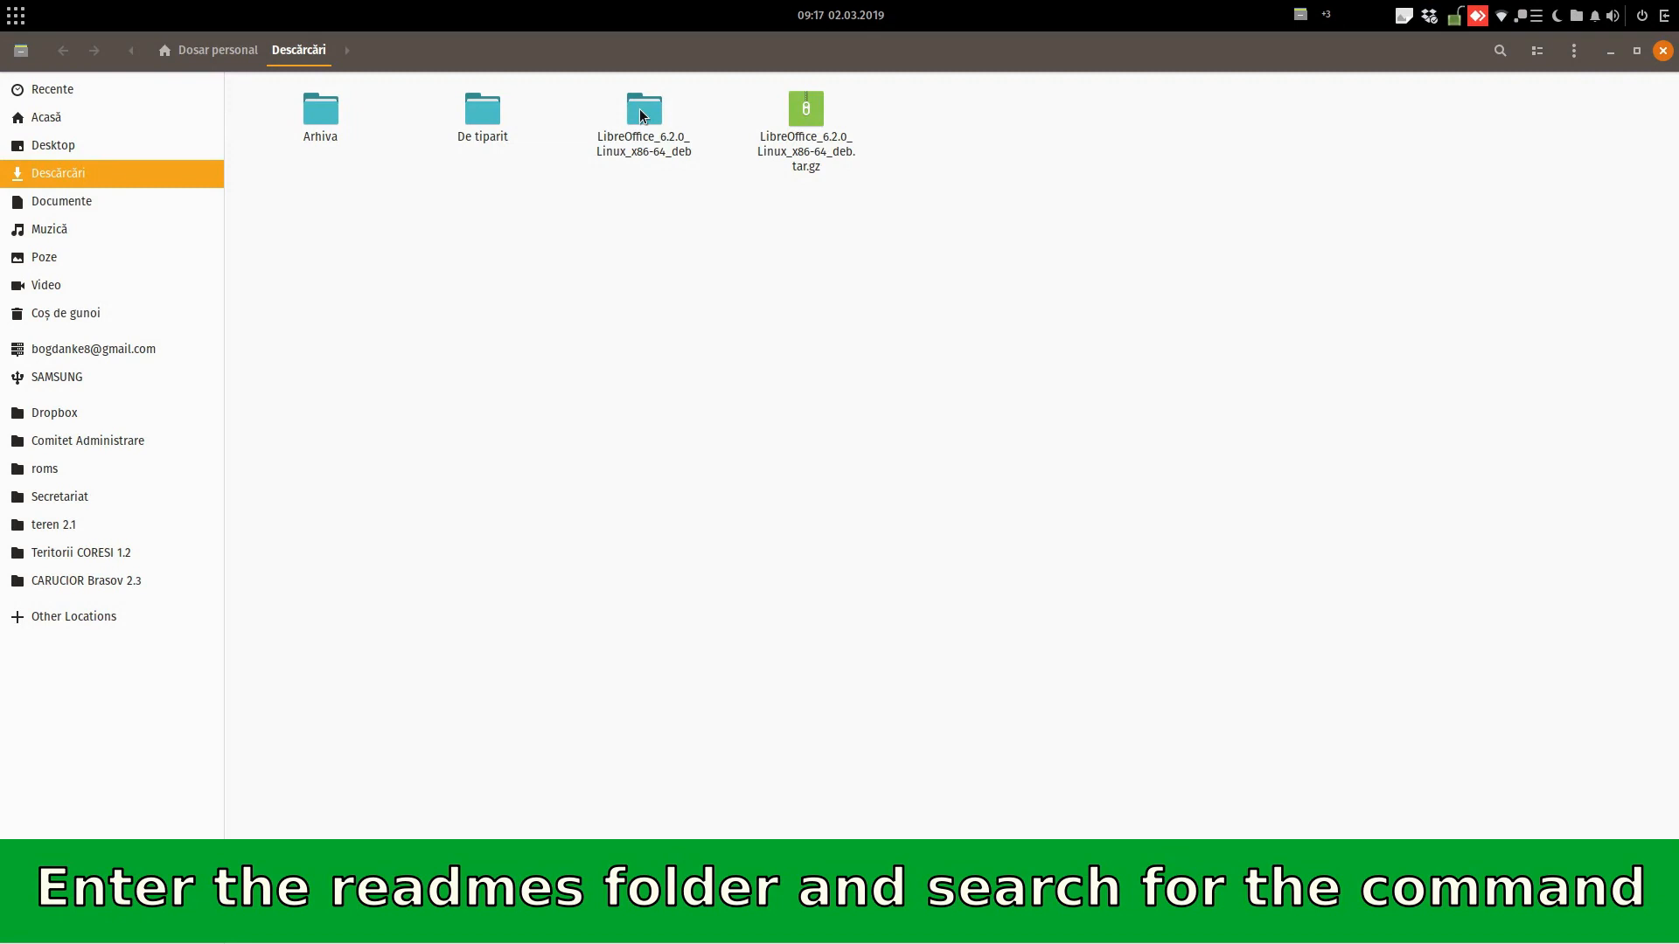
double_click(644, 107)
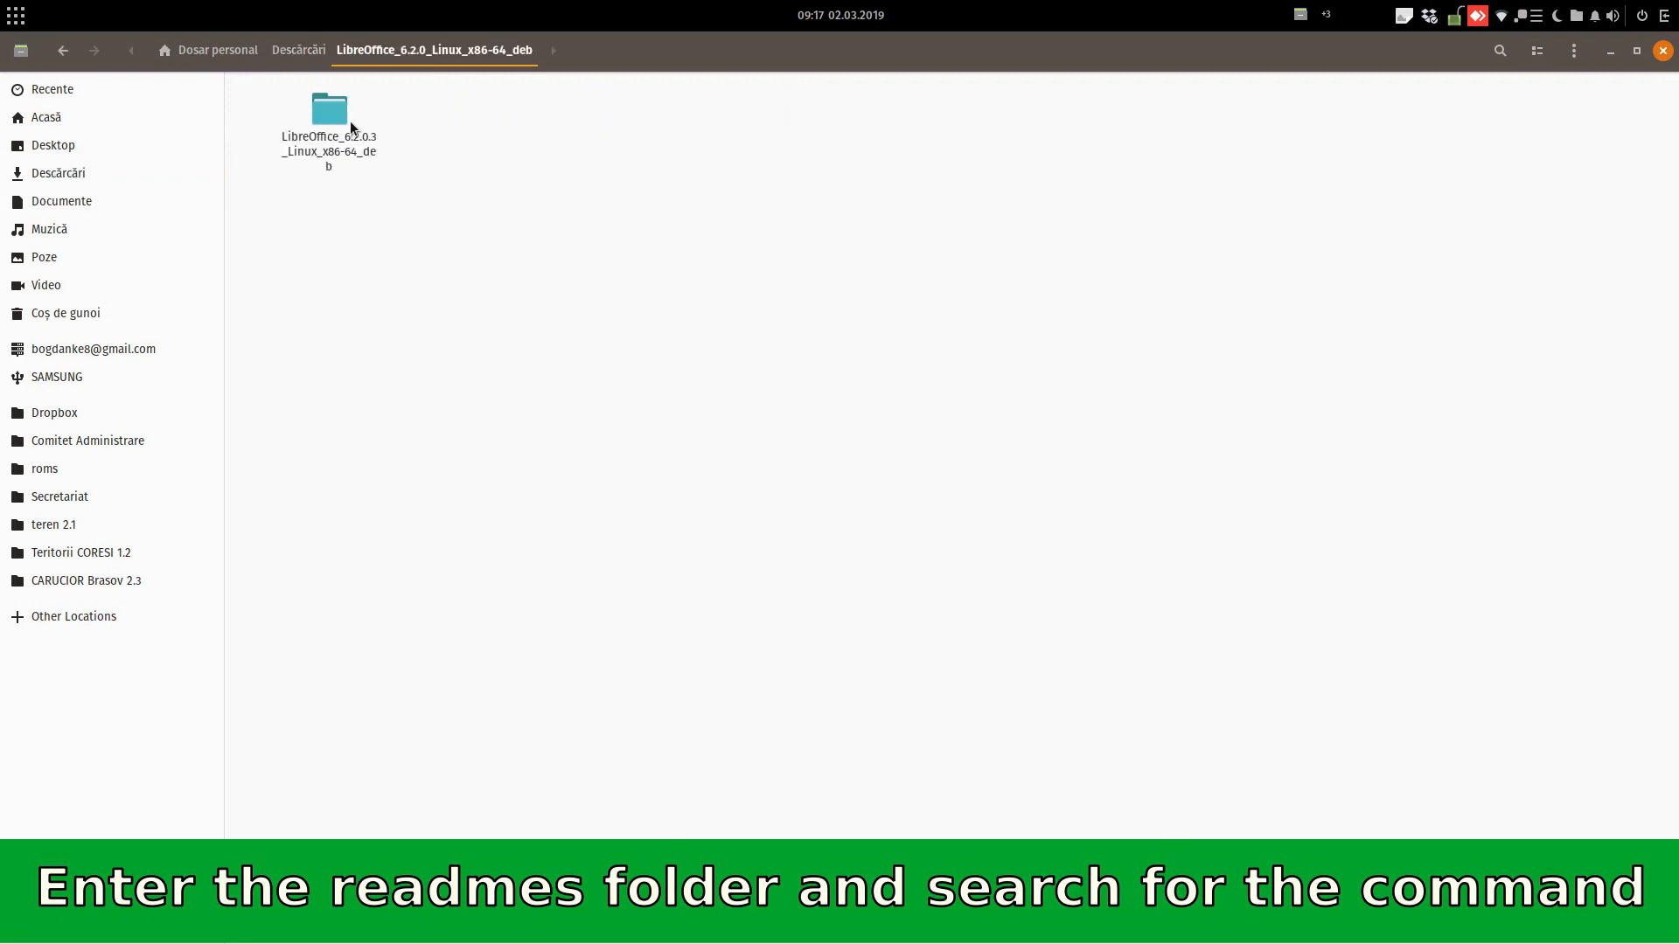
double_click(329, 110)
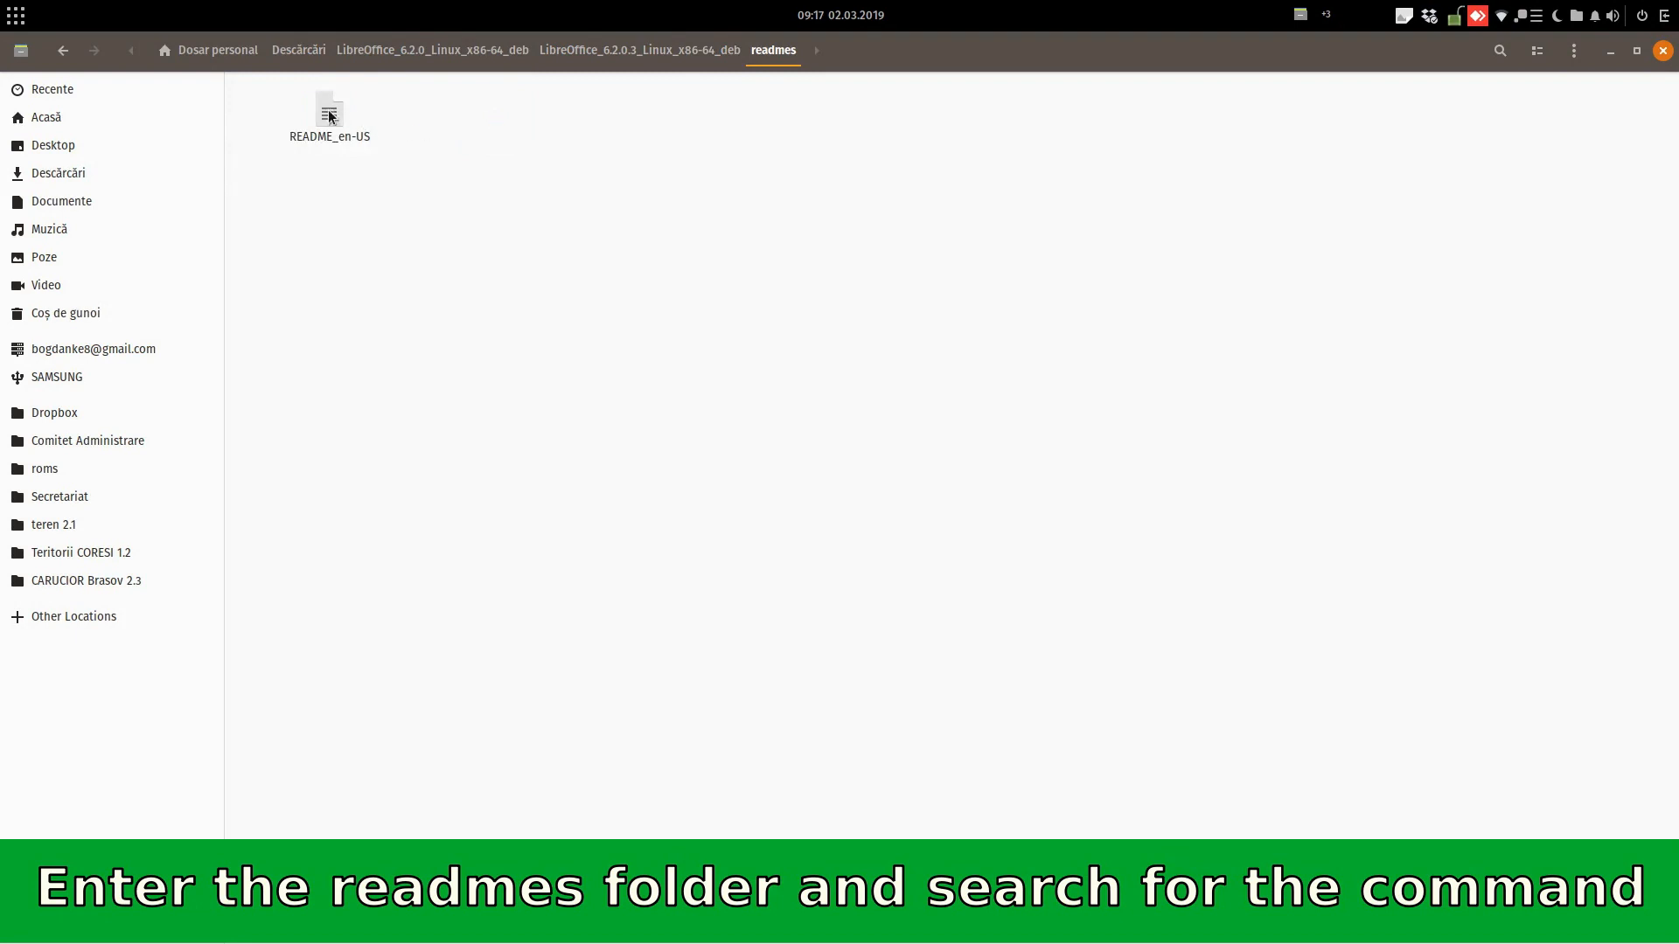
double_click(331, 110)
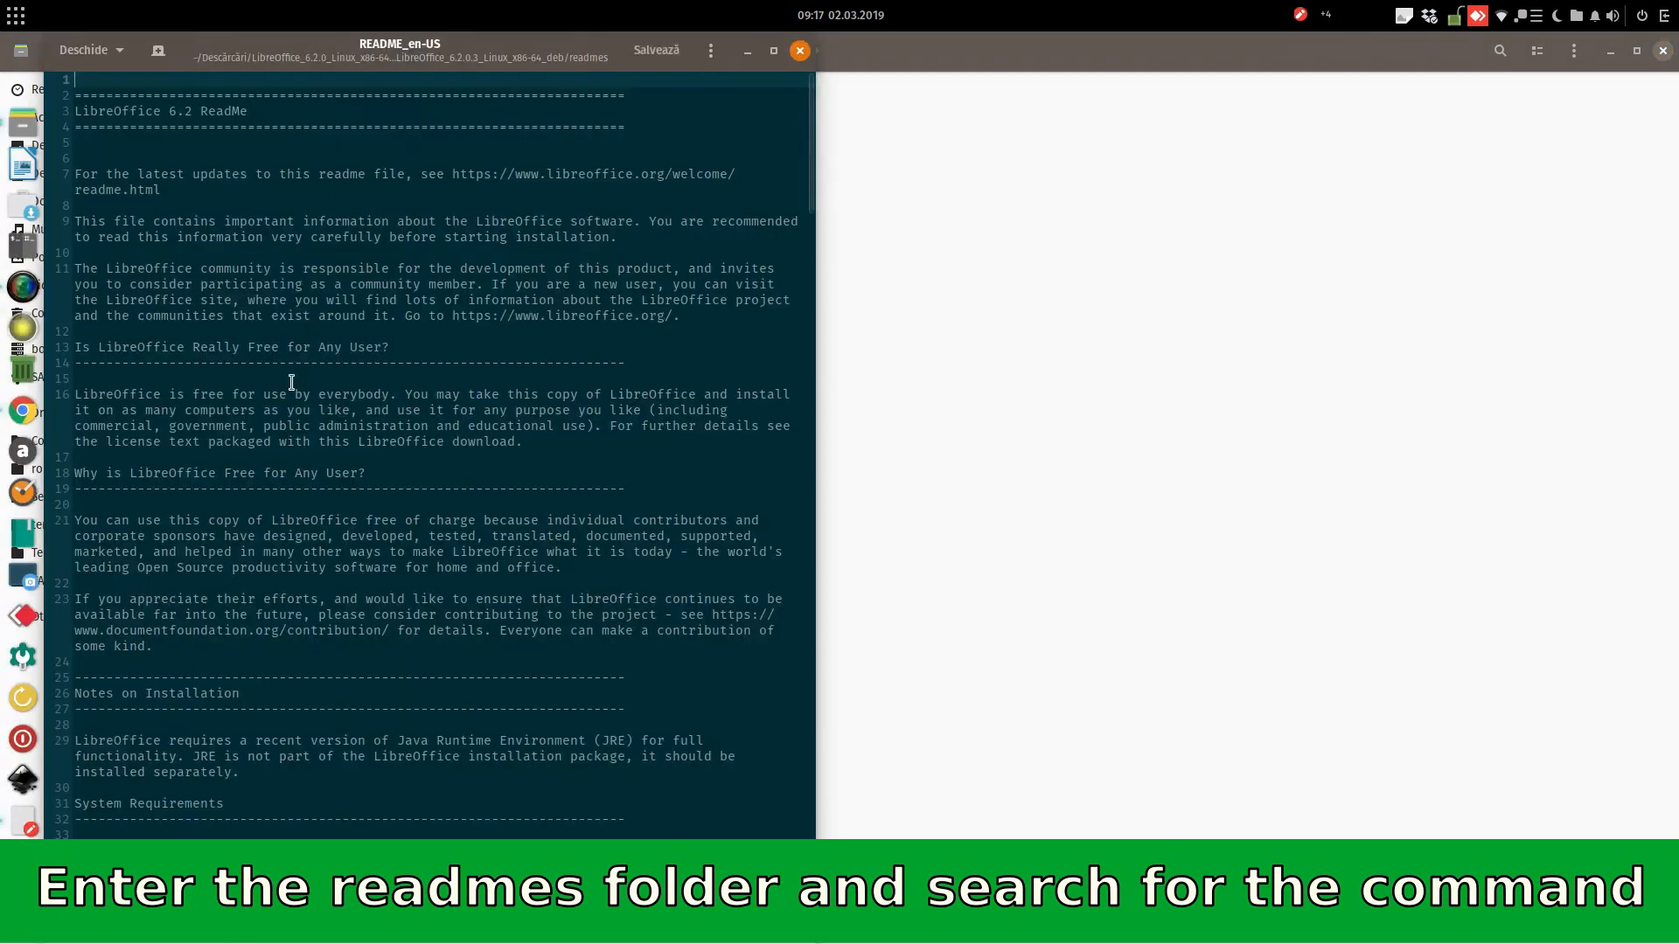
Copy 'sudo dpkg -i *.deb' from the README's Debian/Ubuntu section
scroll(down, 3)
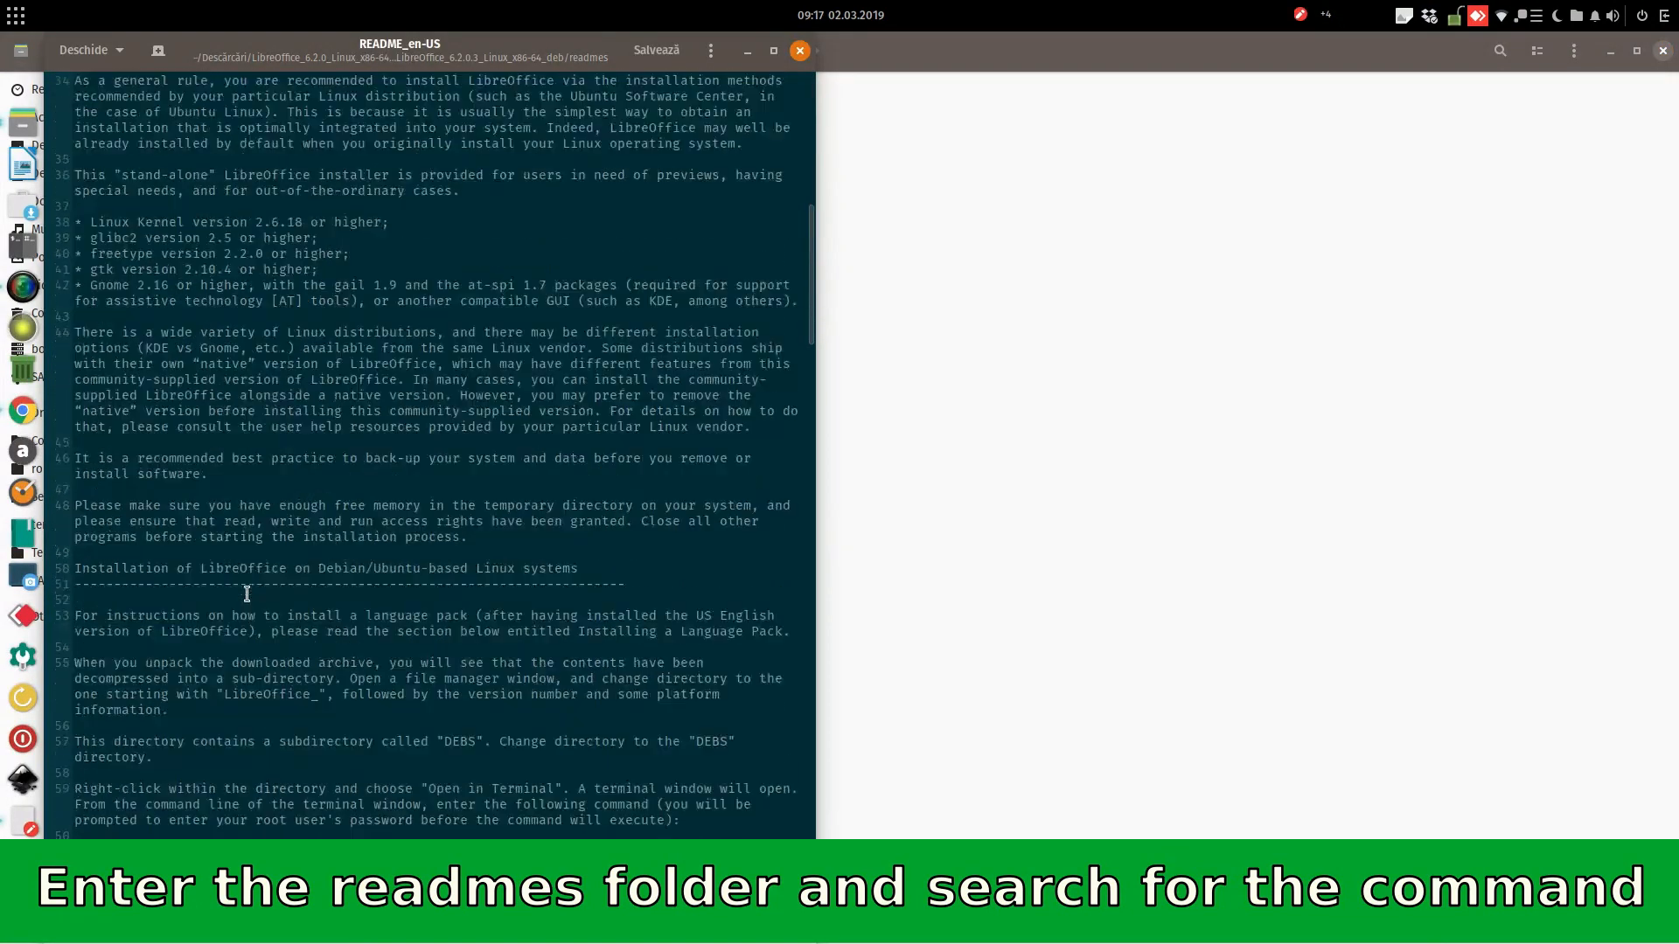
scroll(down, 3)
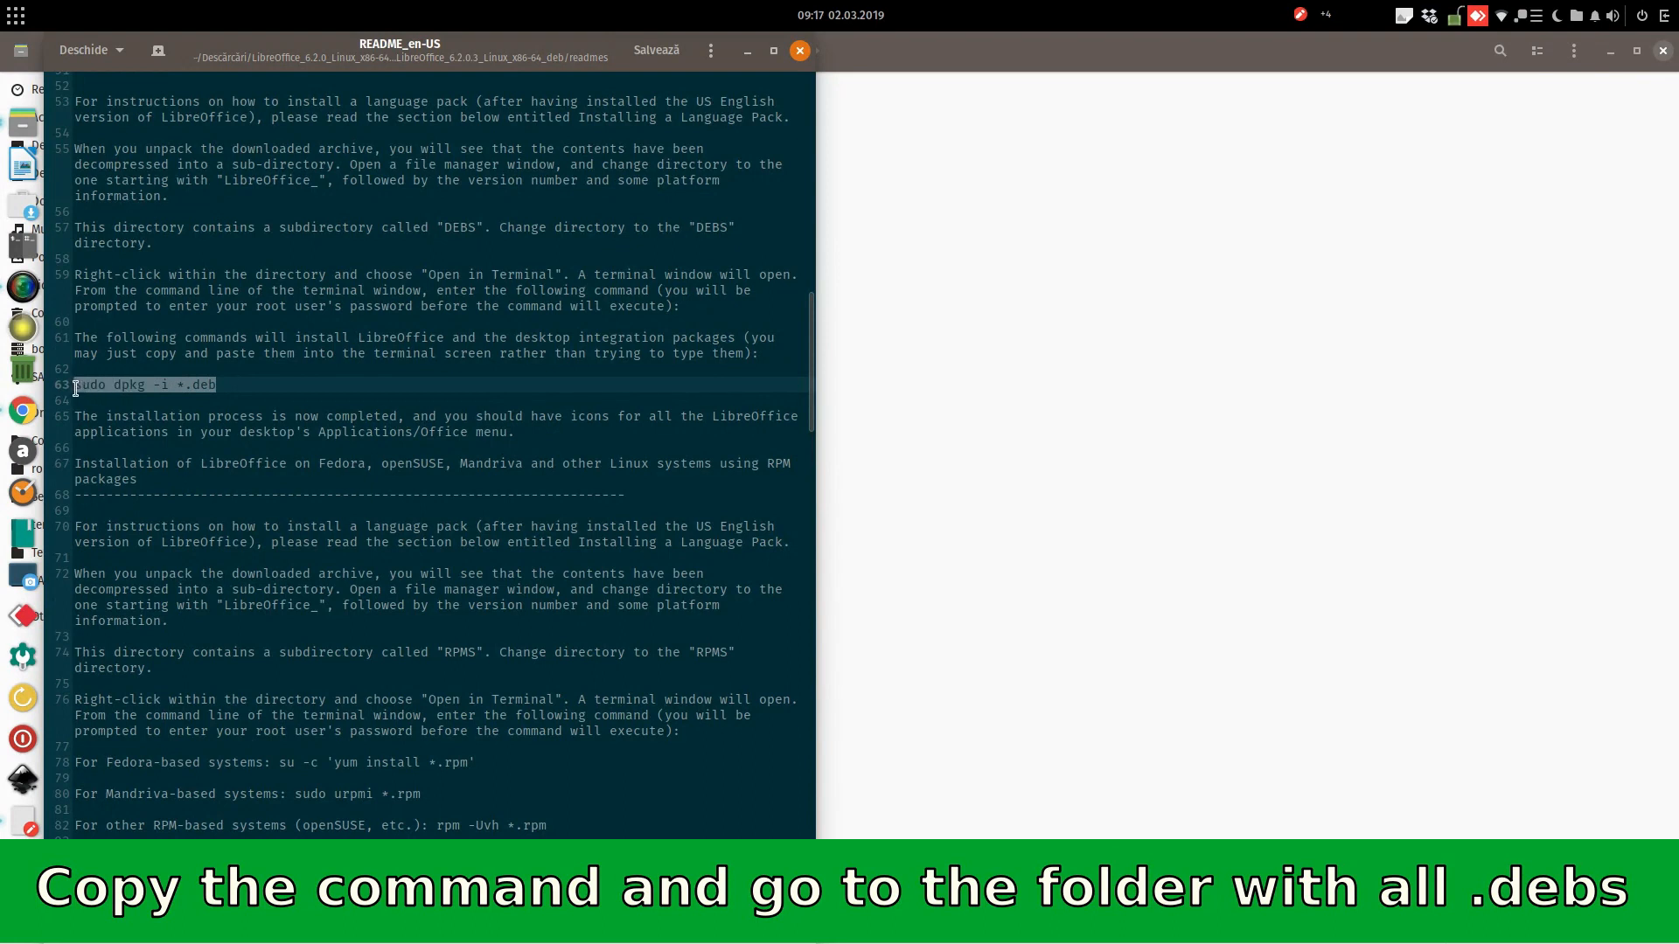
right_click(140, 385)
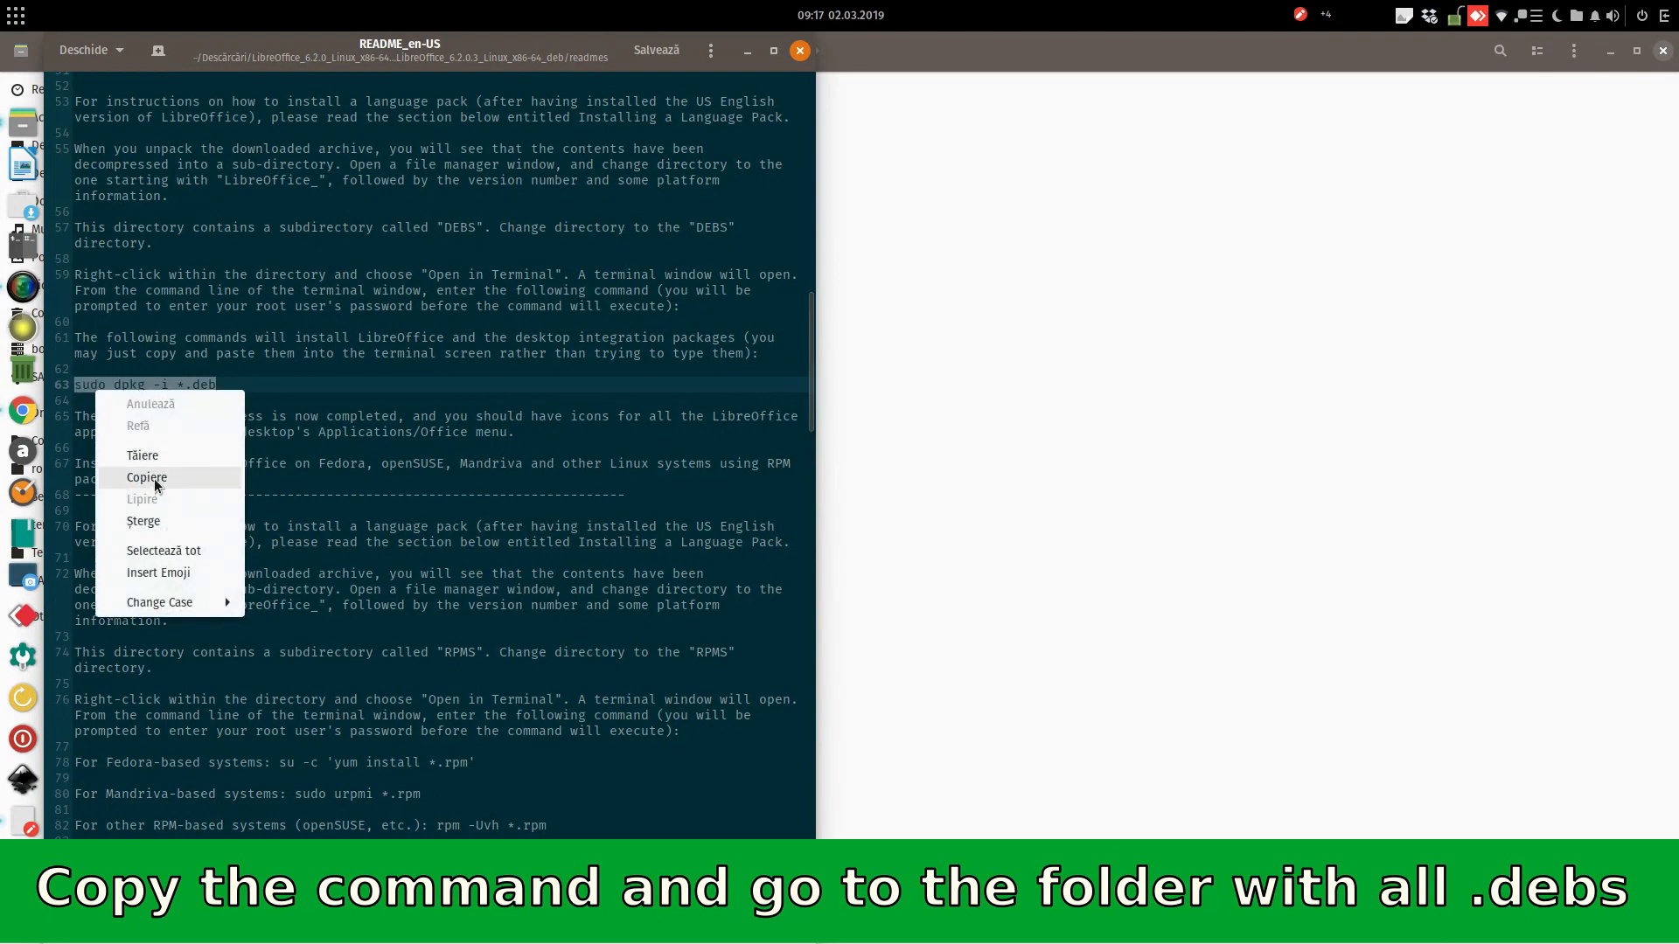
click(147, 476)
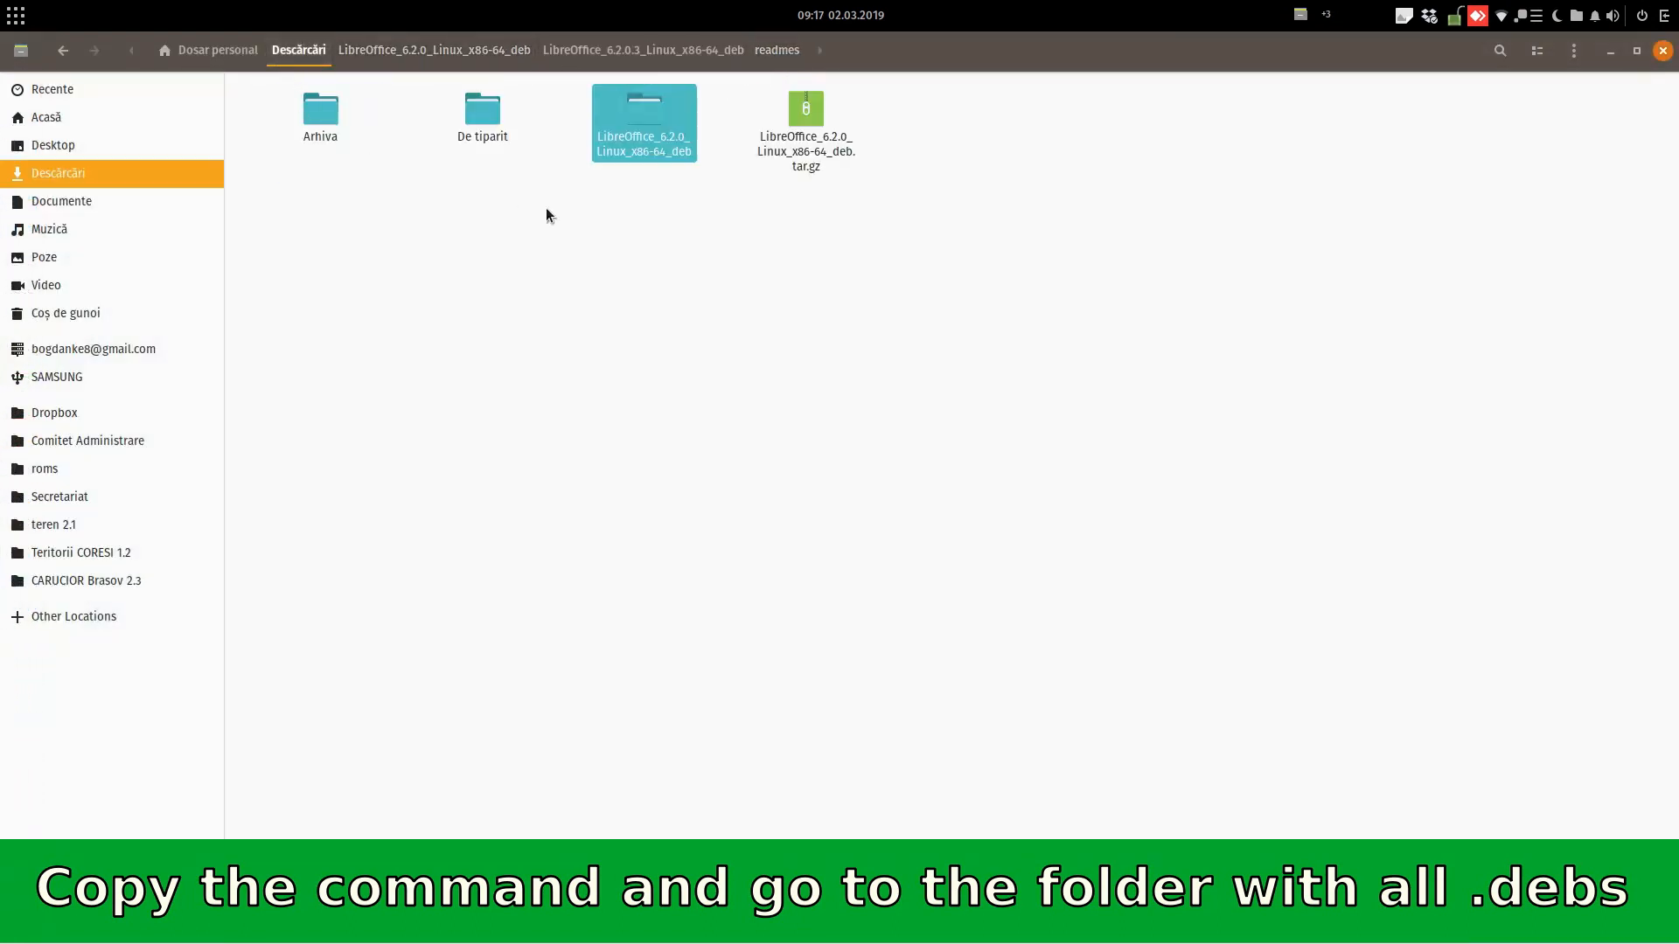
Browse into LibreOffice_6.2.0_Linux_x86-64_deb/6.2.0.3 and bring up actions on the DEBS folder
double_click(644, 122)
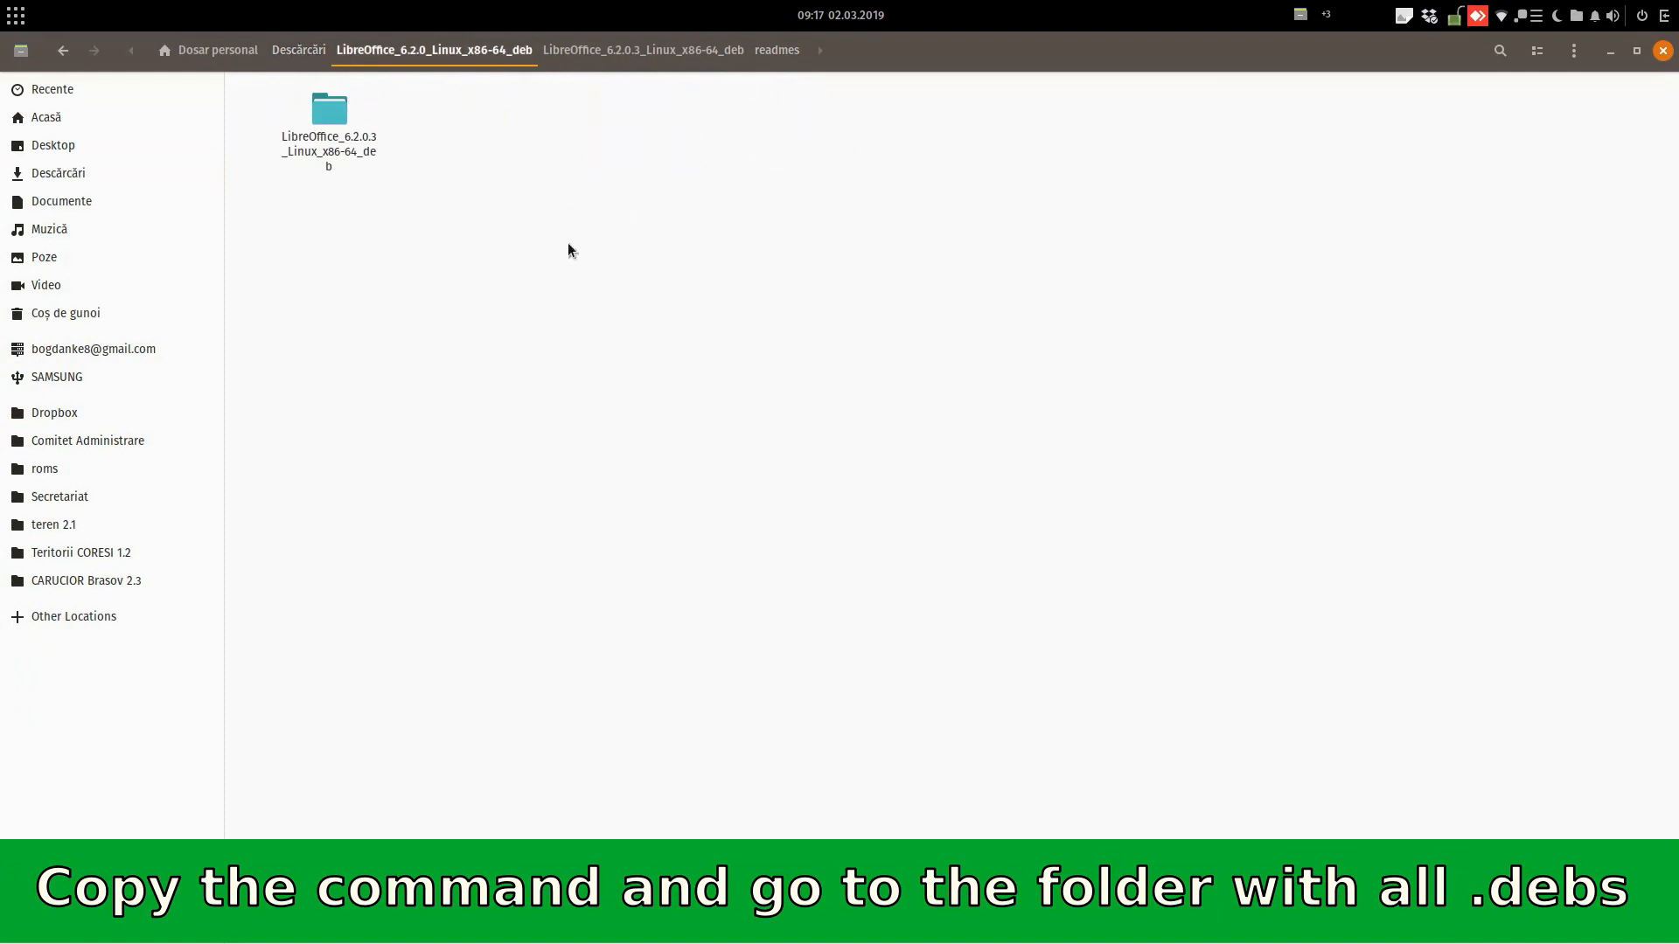
click(329, 112)
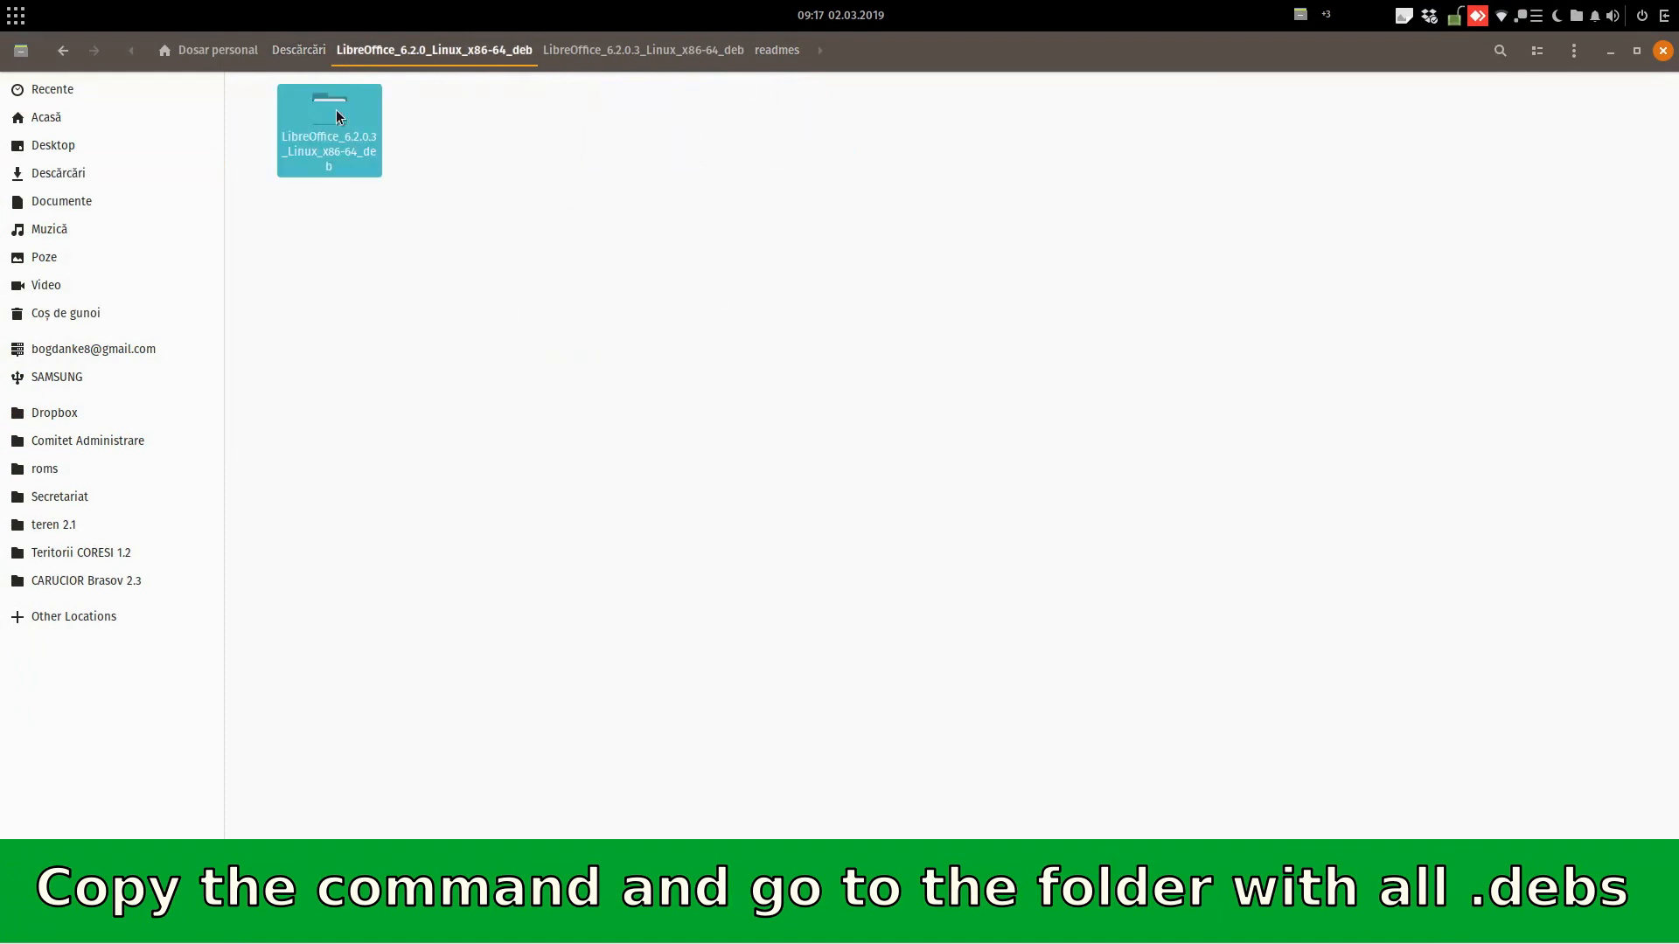
double_click(329, 127)
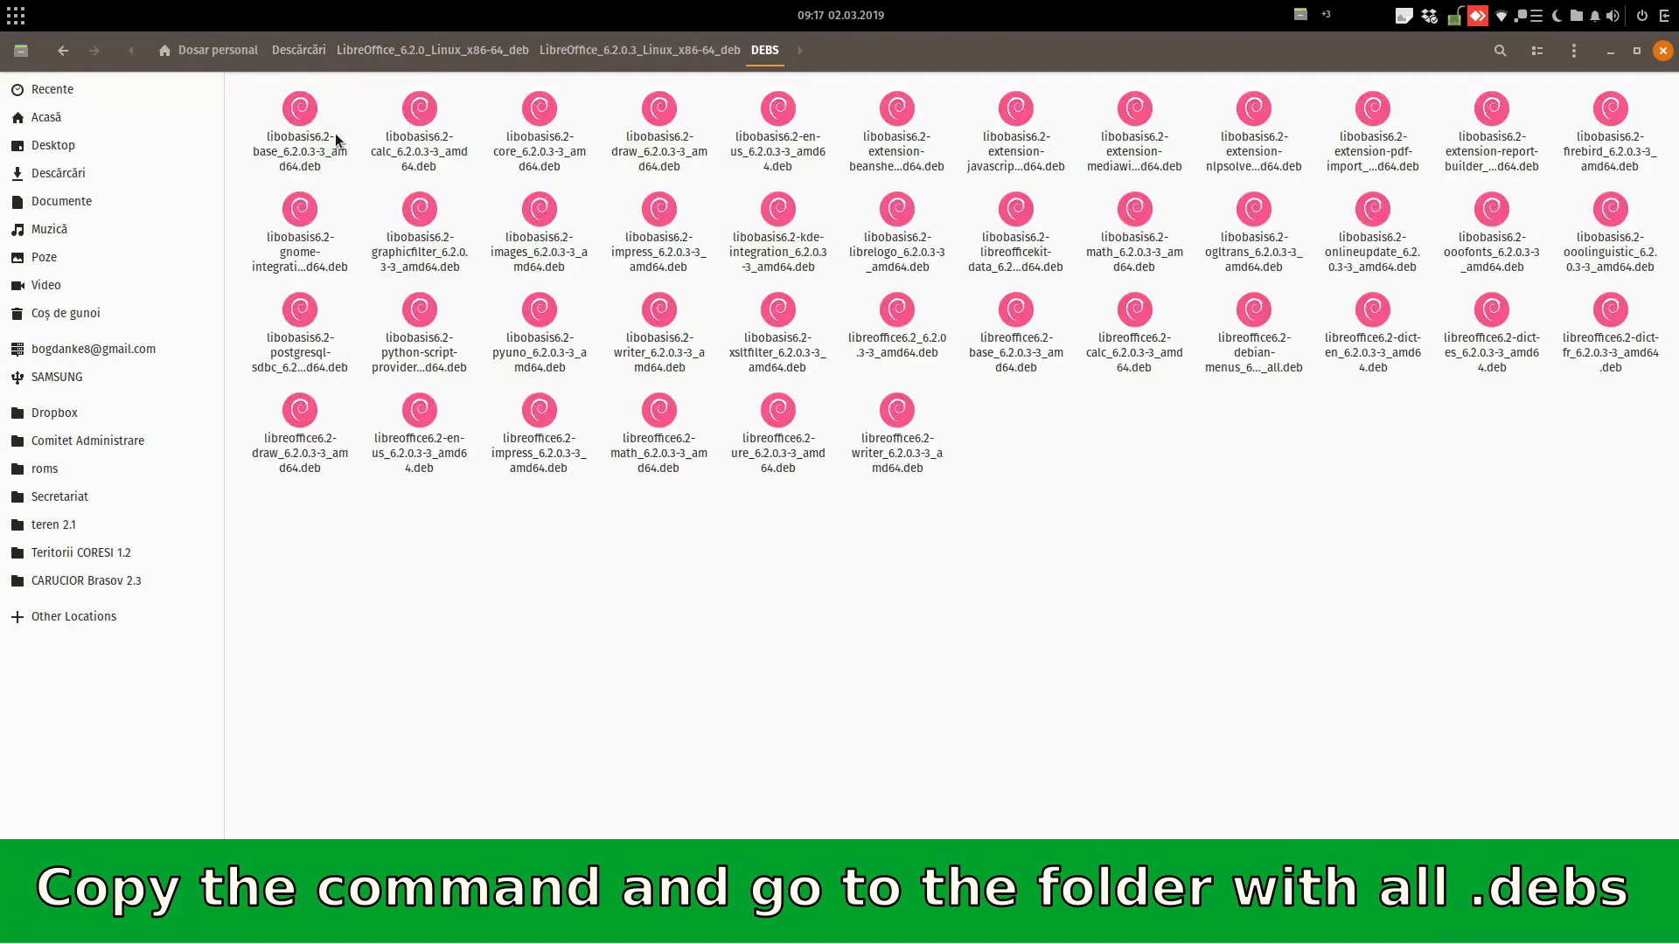
right_click(738, 665)
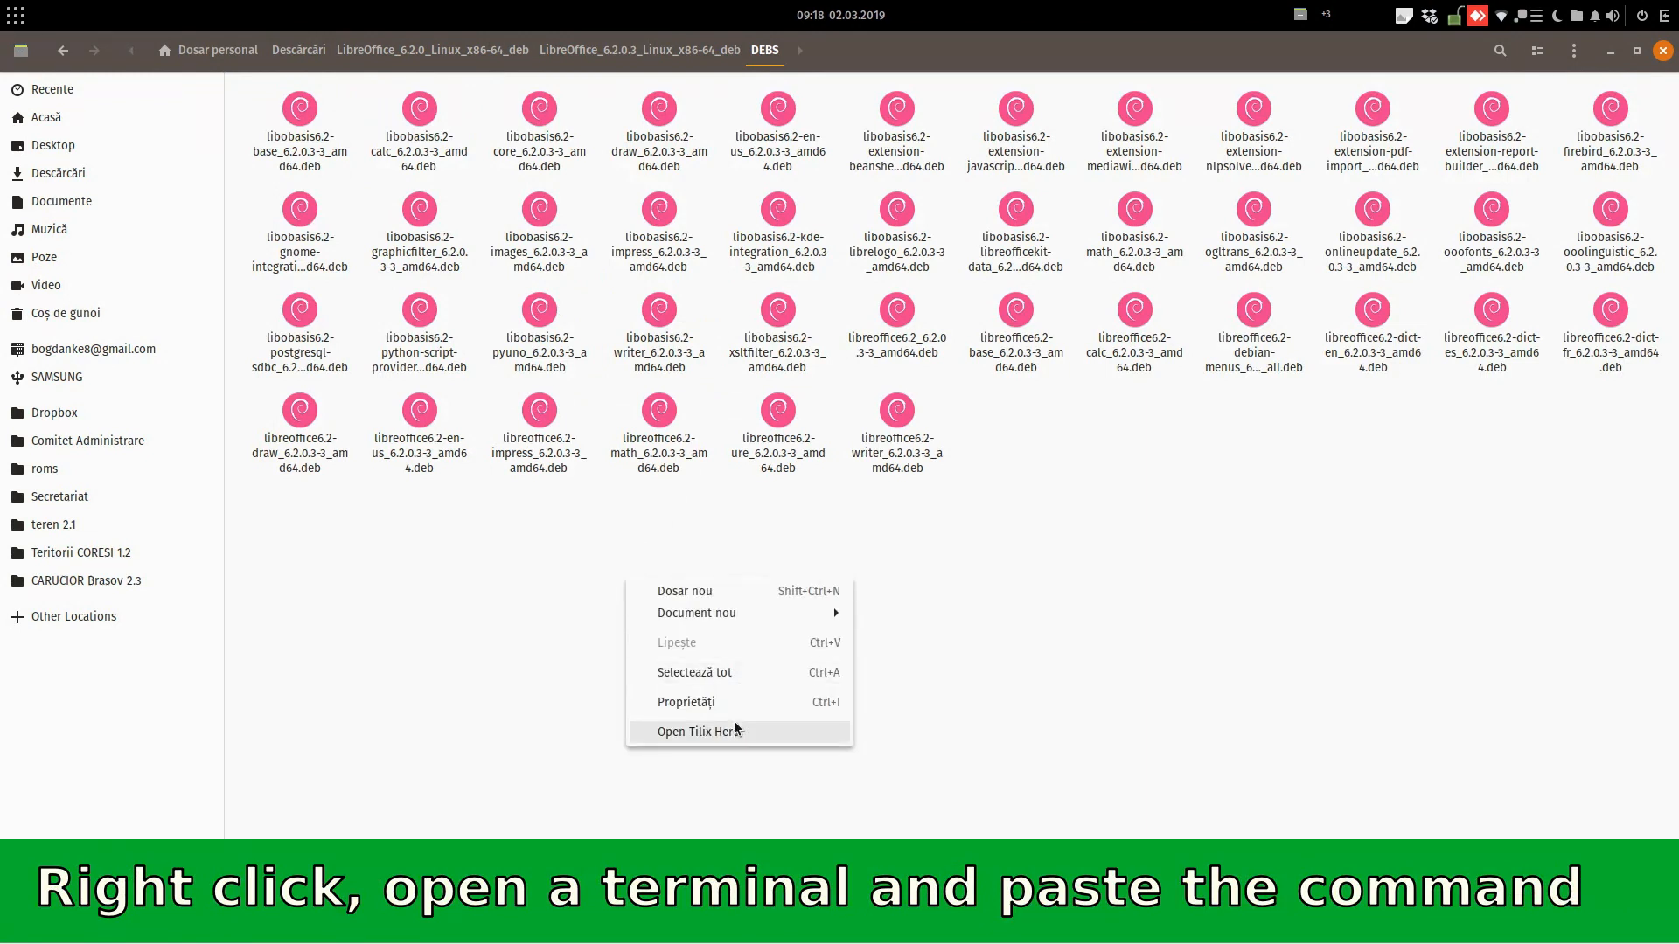
Run 'sudo dpkg -i *.deb' in a Tilix terminal opened in the DEBS folder
click(700, 731)
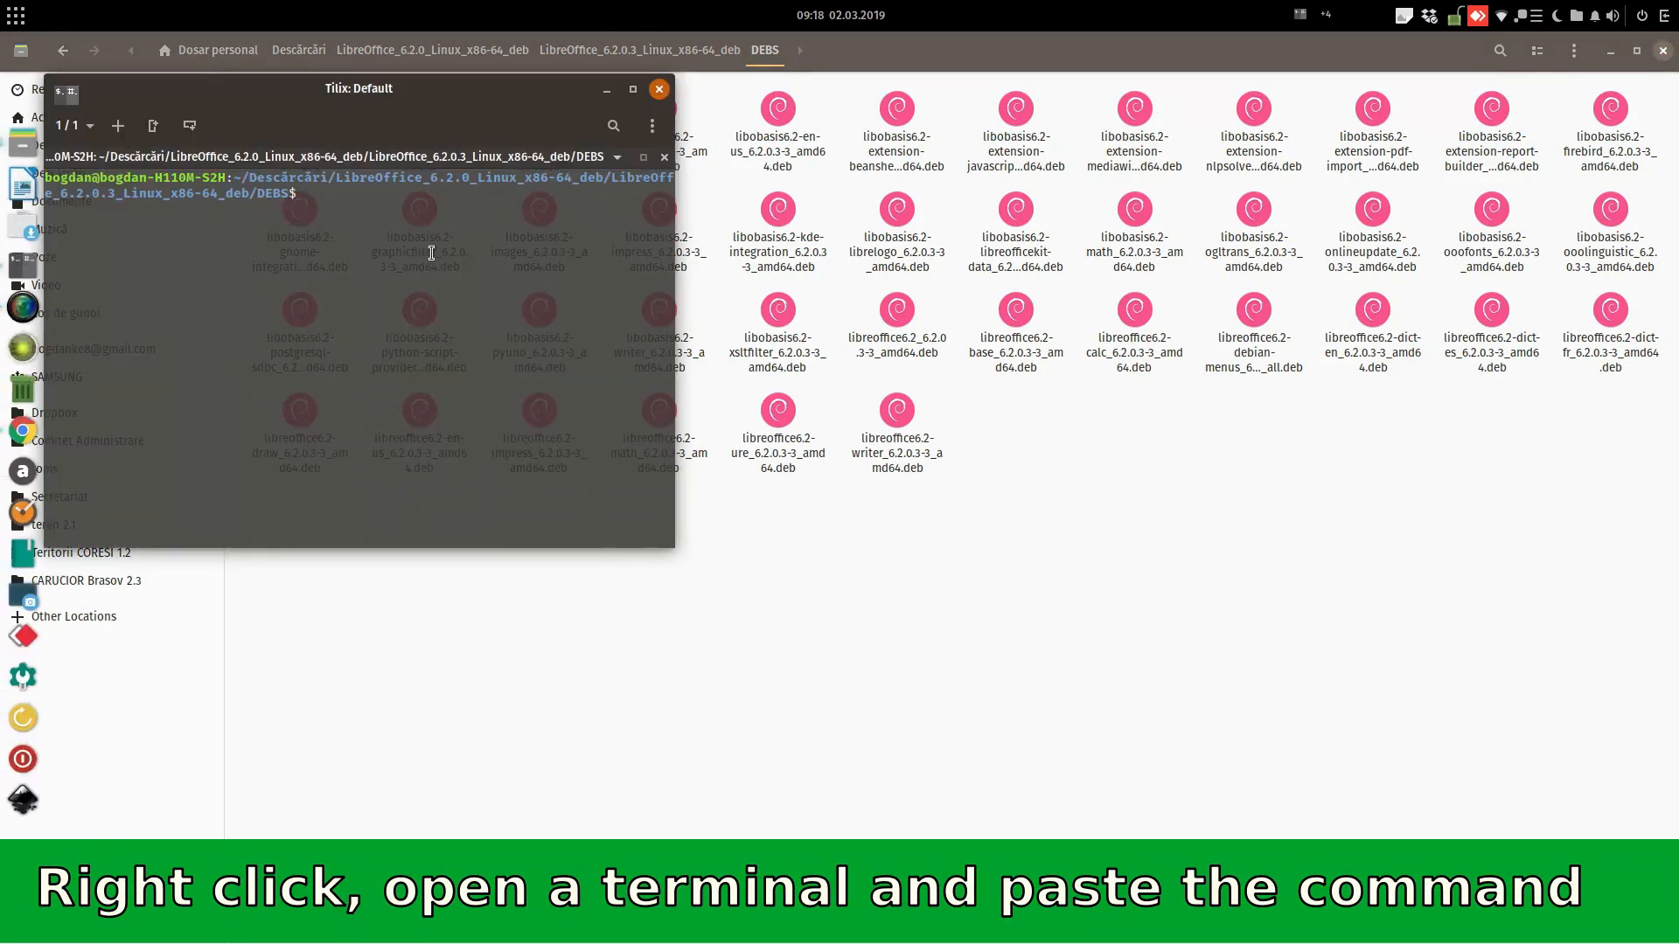
text(sudo dpkg -i *.deb)
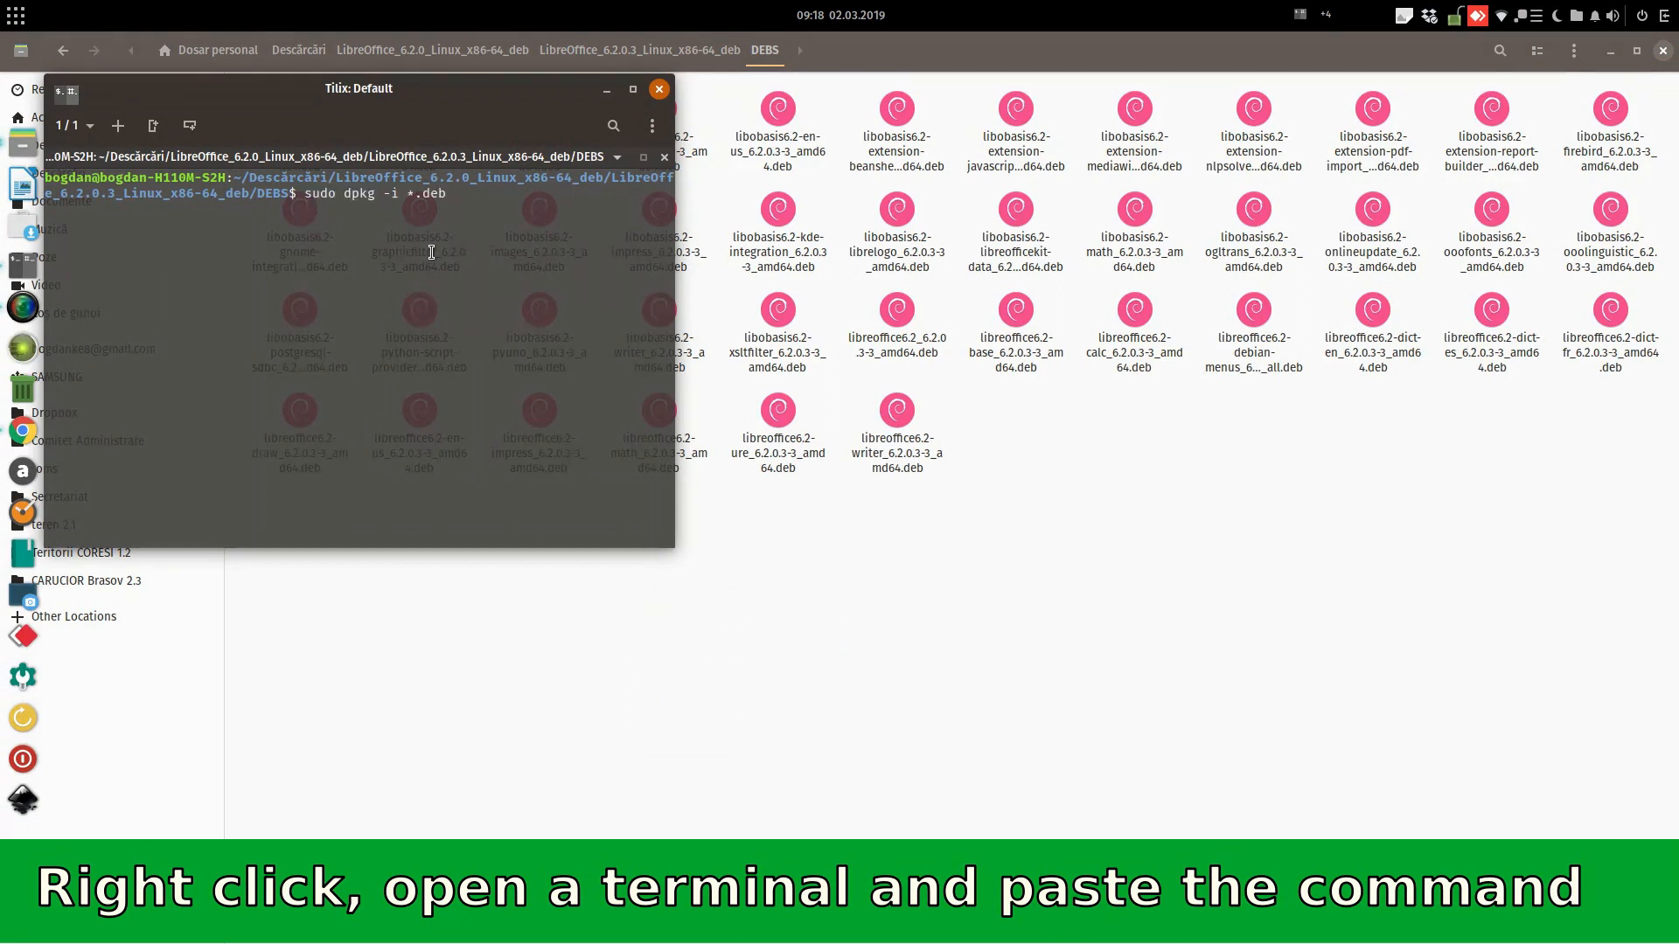
key(Return)
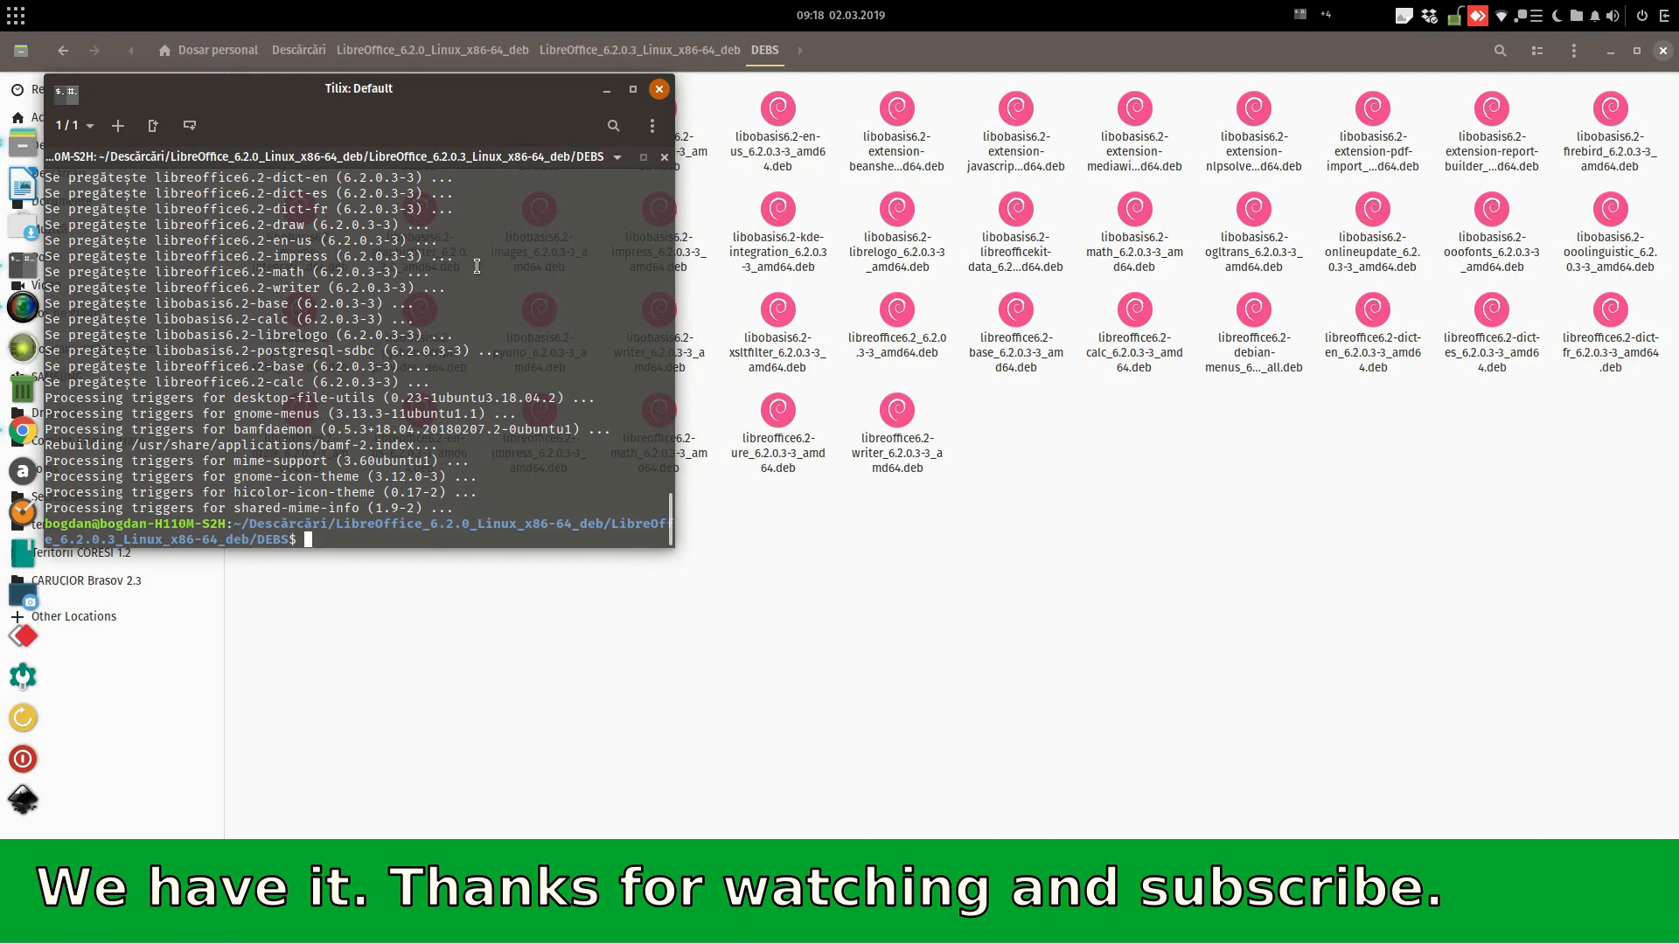
Search the application launcher for '6.2' to list the installed LibreOffice 6.2 apps
click(16, 15)
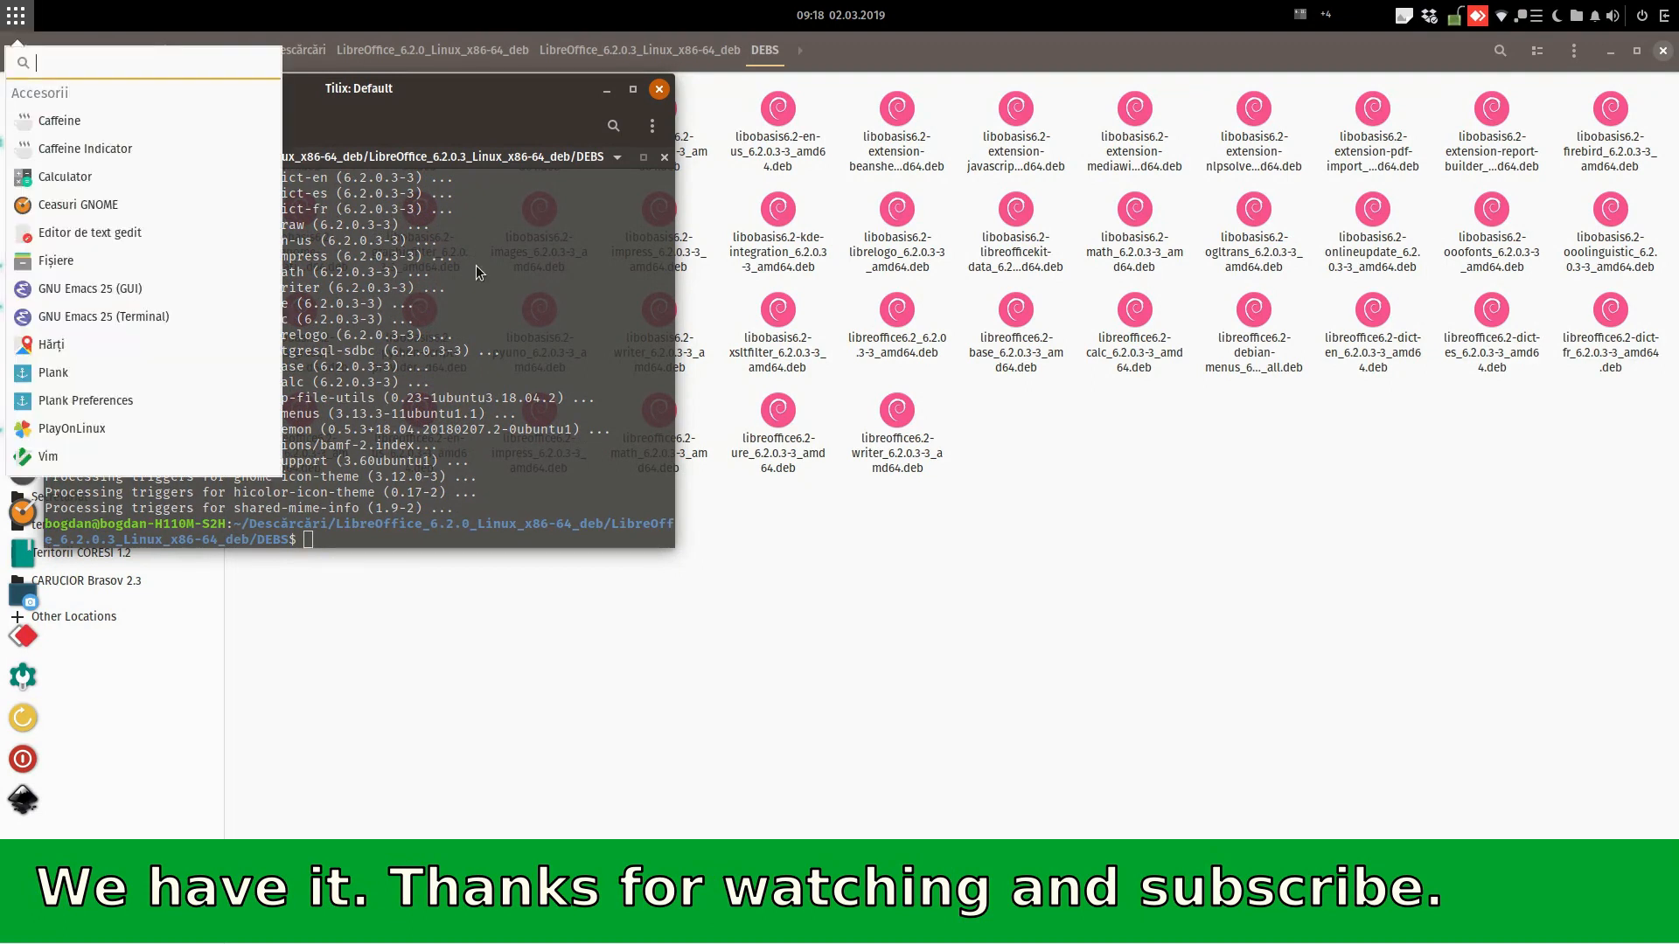
text(6.2)
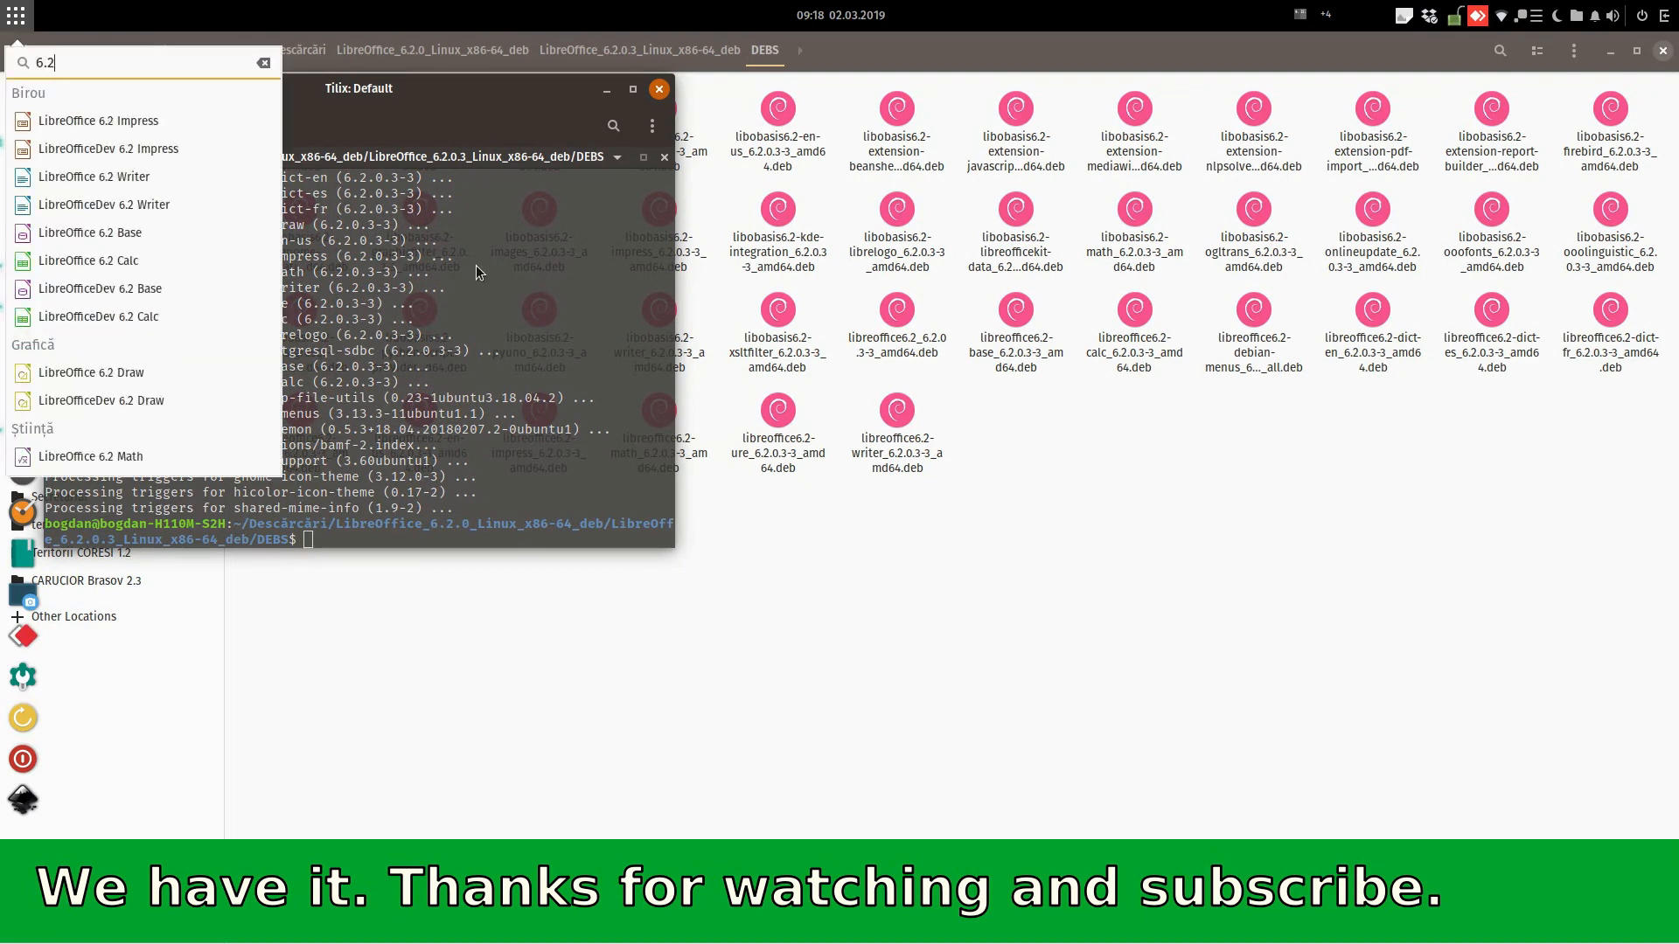
mouse_move(105, 205)
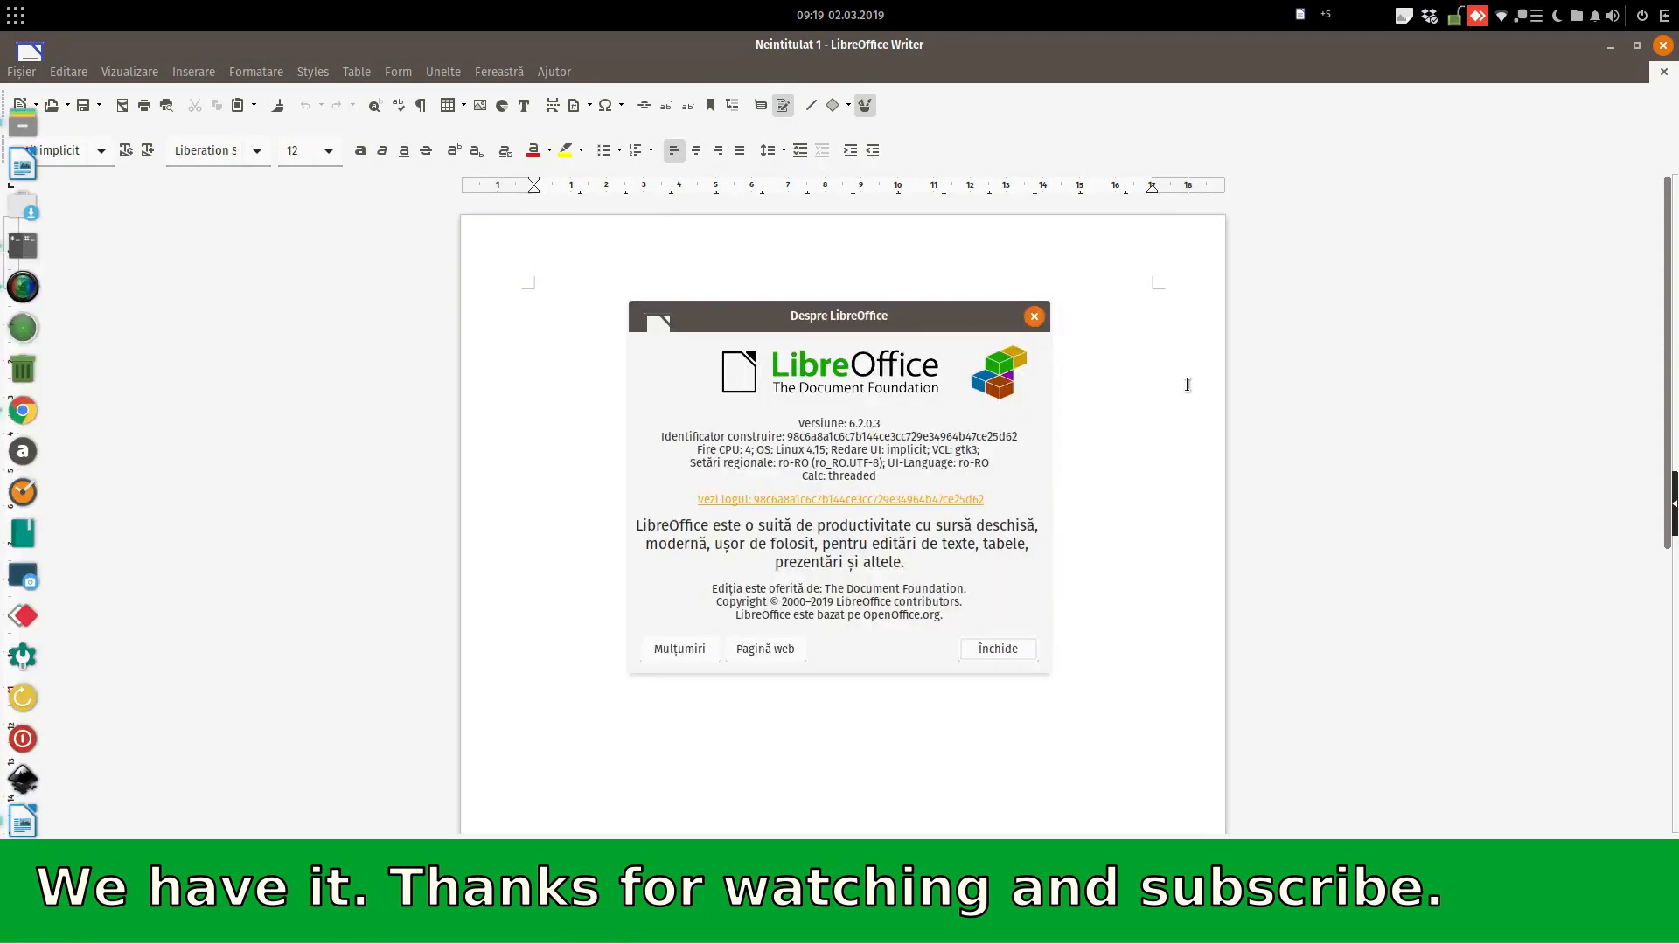
Switch windows with Alt+Tab to show Writer with its About dialog on version 6.2.0.3
key(alt+tab)
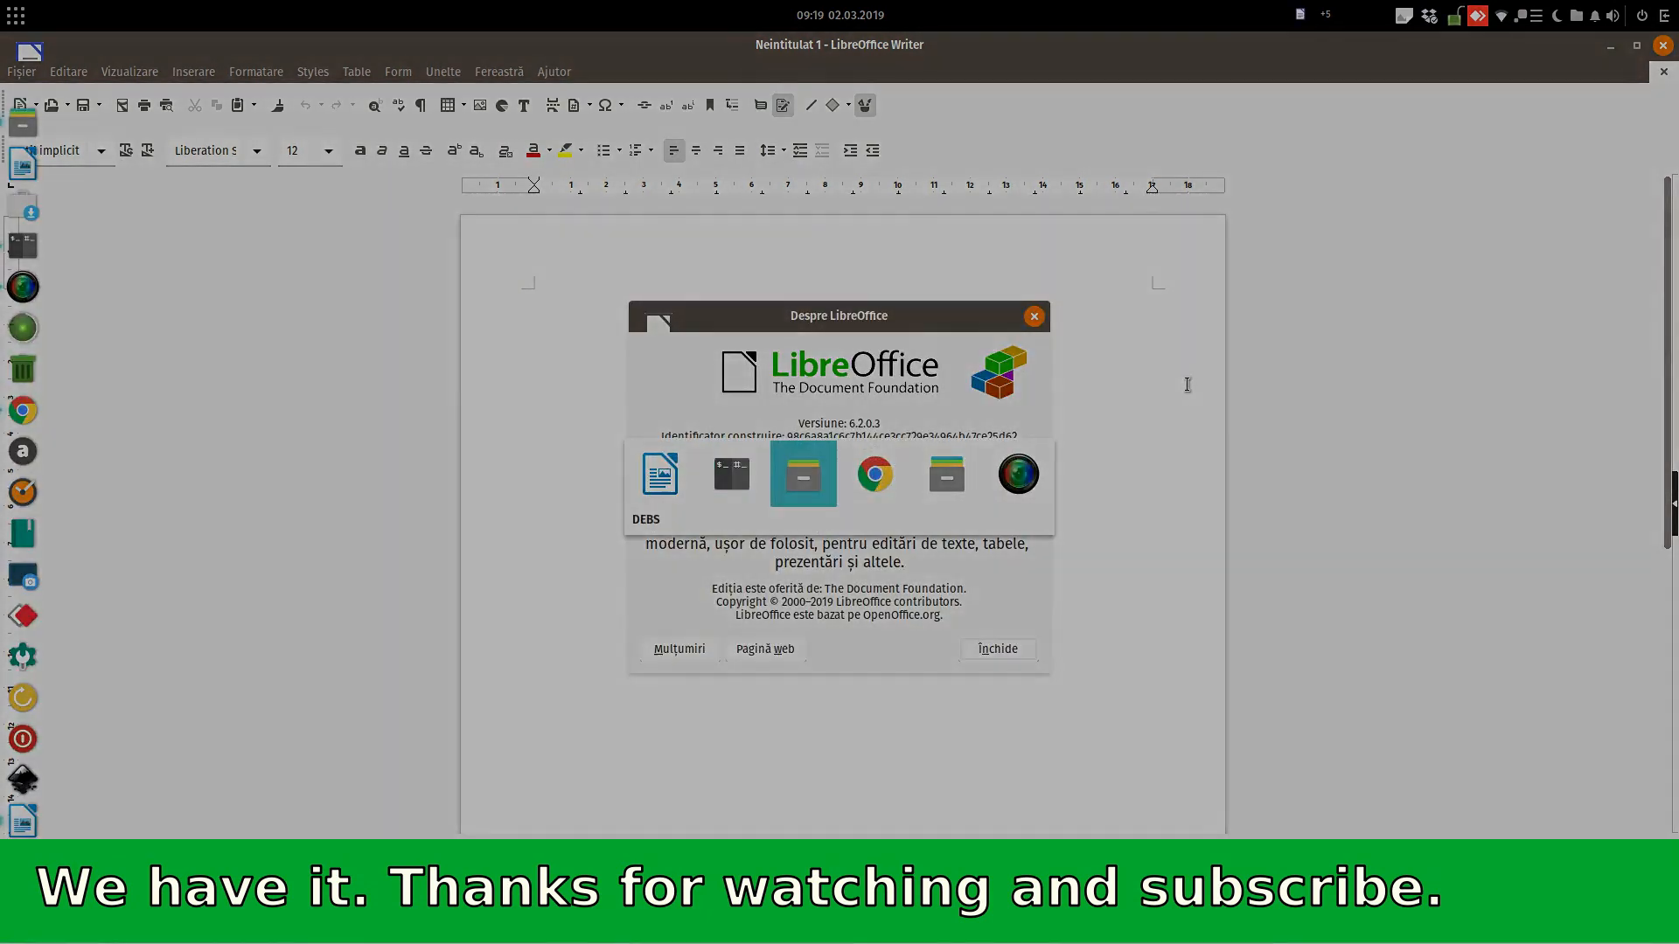